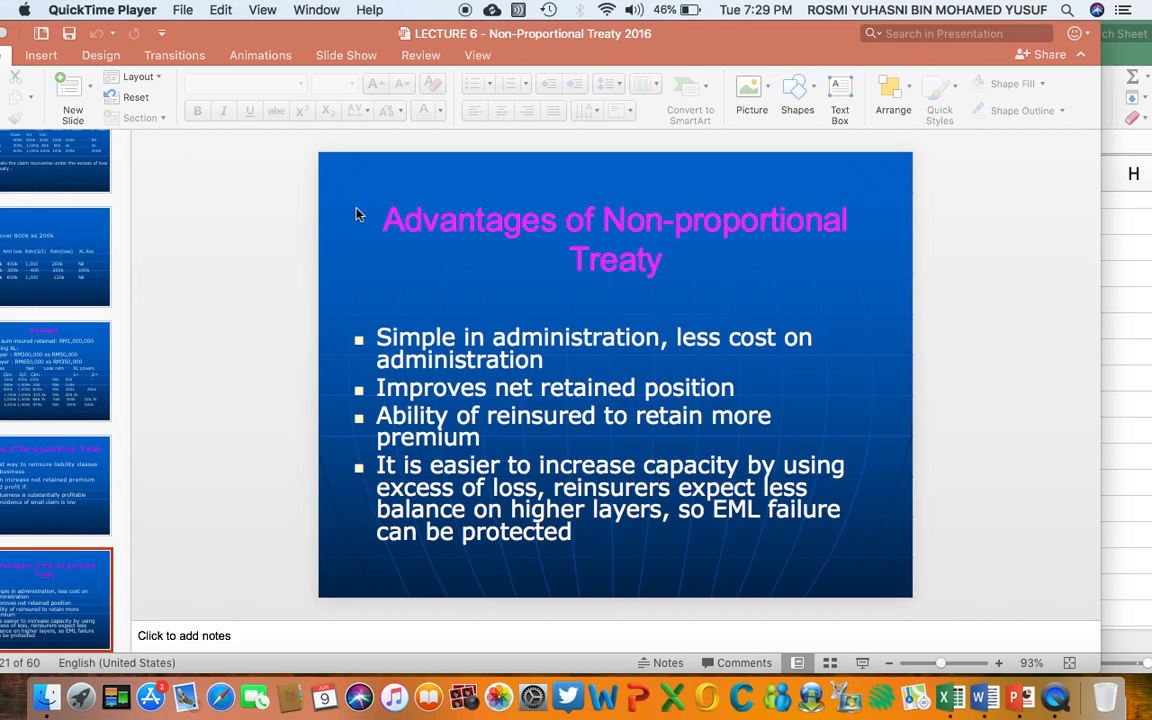
mouse_move(445, 504)
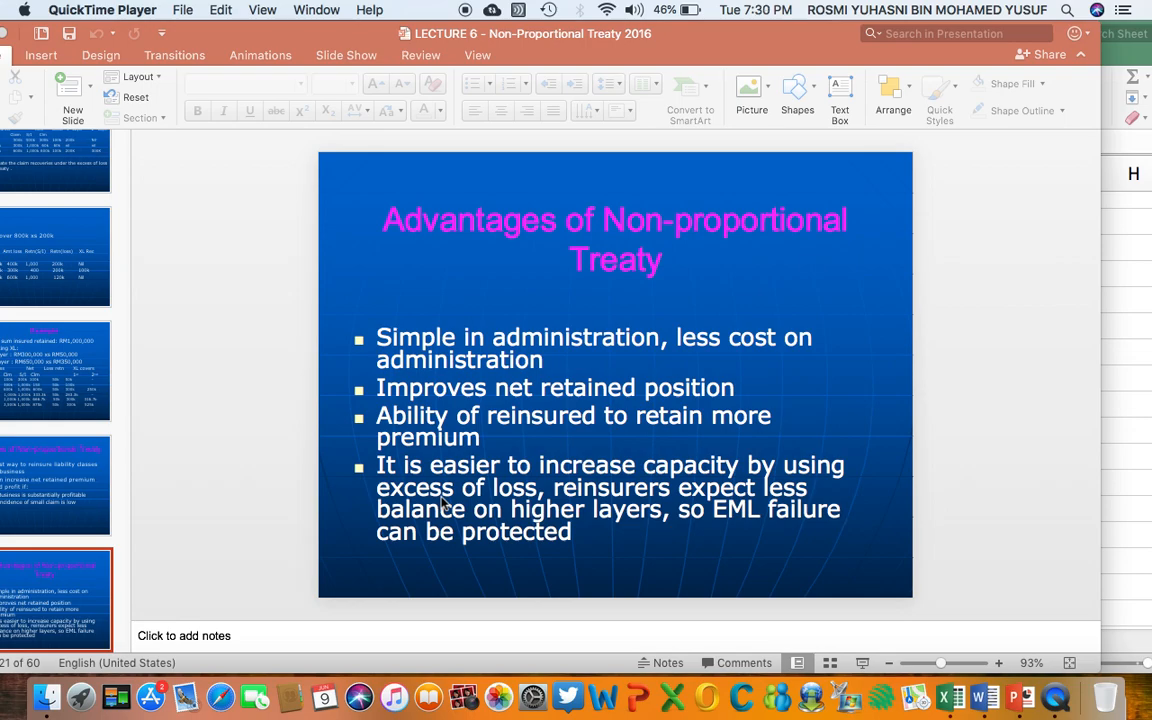
mouse_move(442, 498)
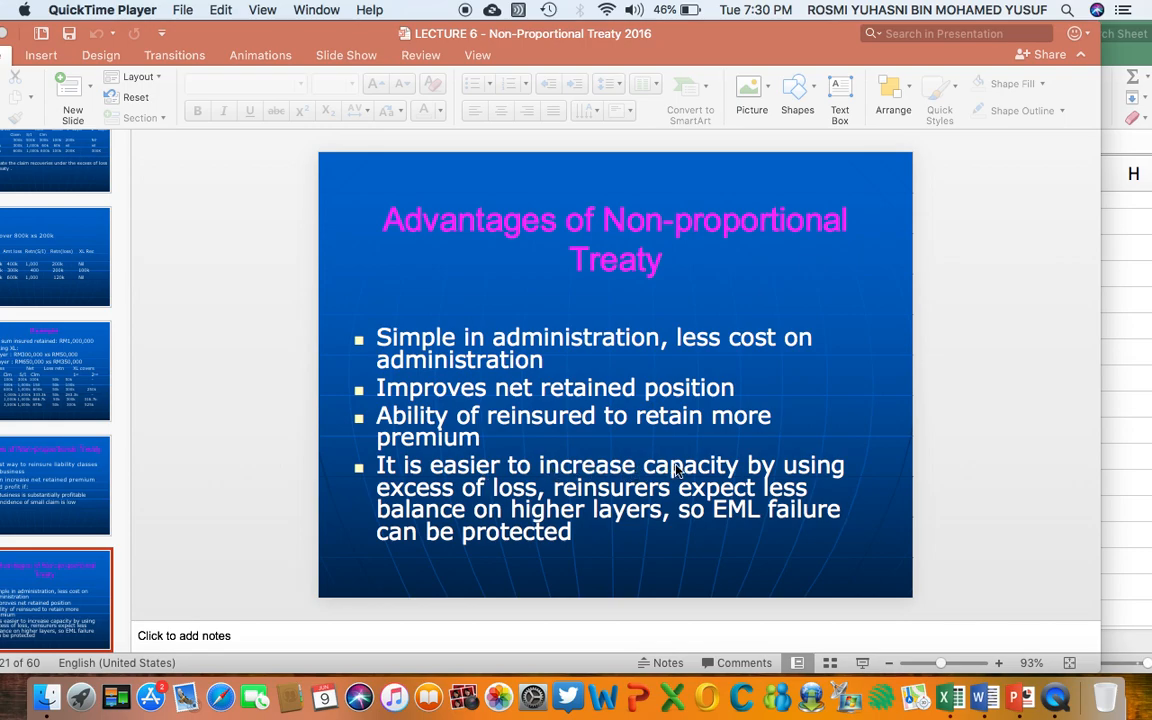
mouse_move(520, 503)
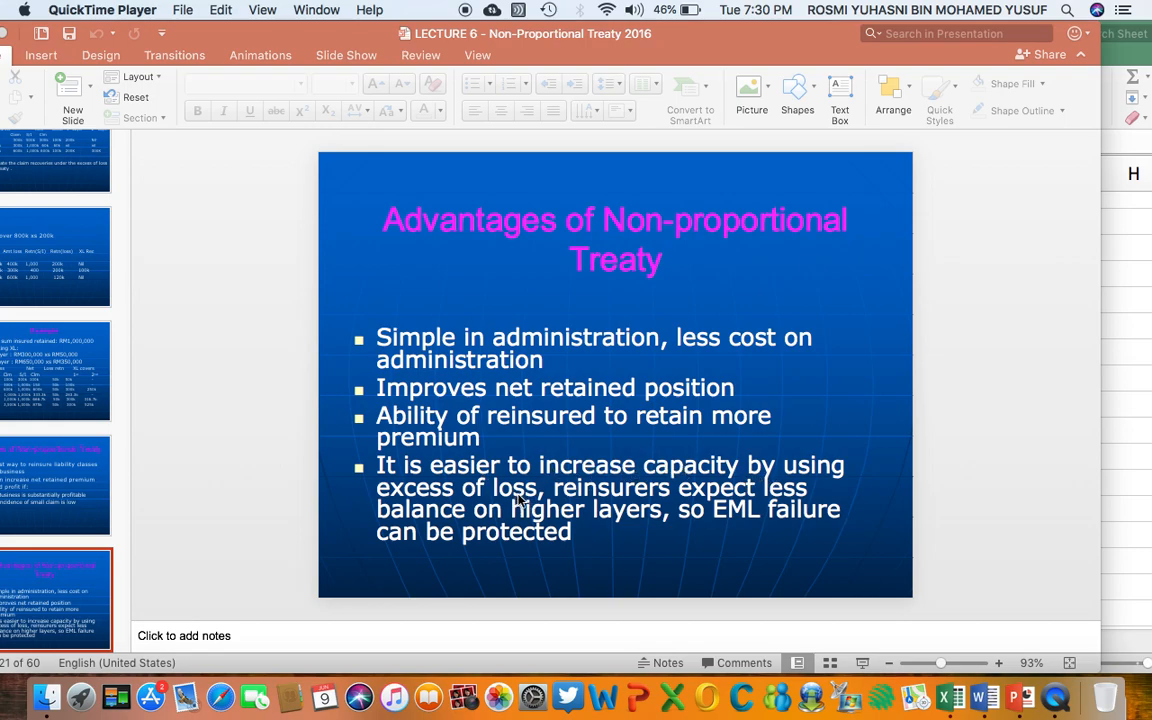
mouse_move(655, 504)
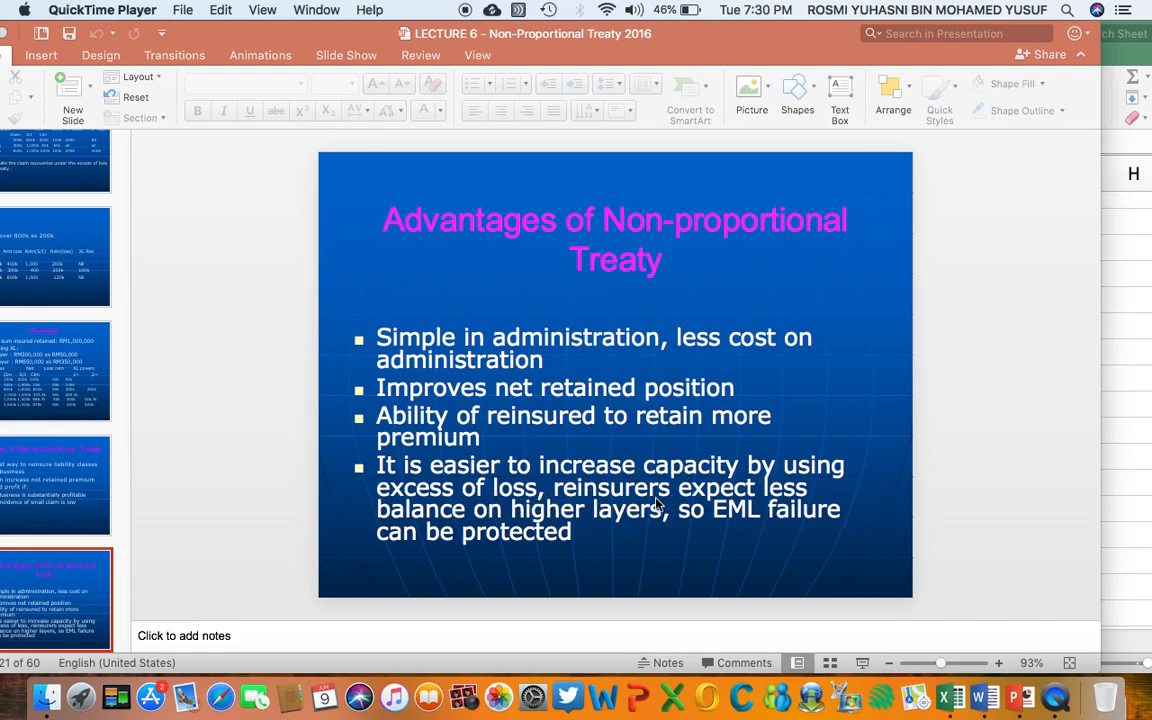
mouse_move(502, 522)
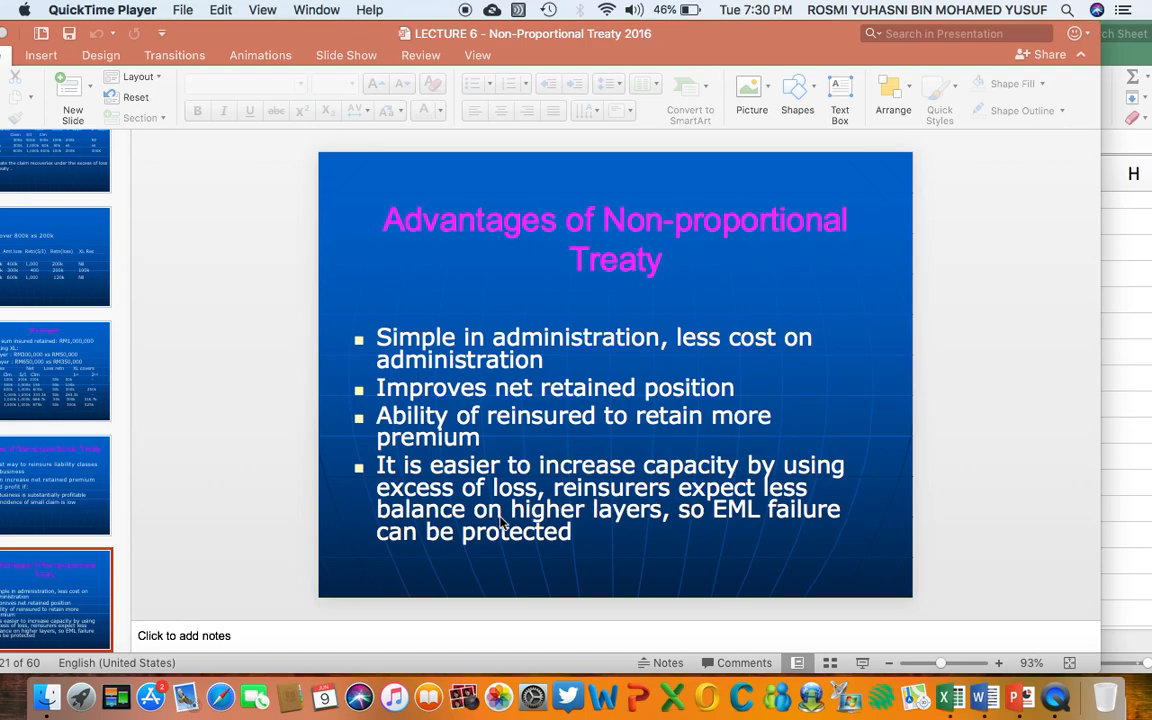
mouse_move(672, 515)
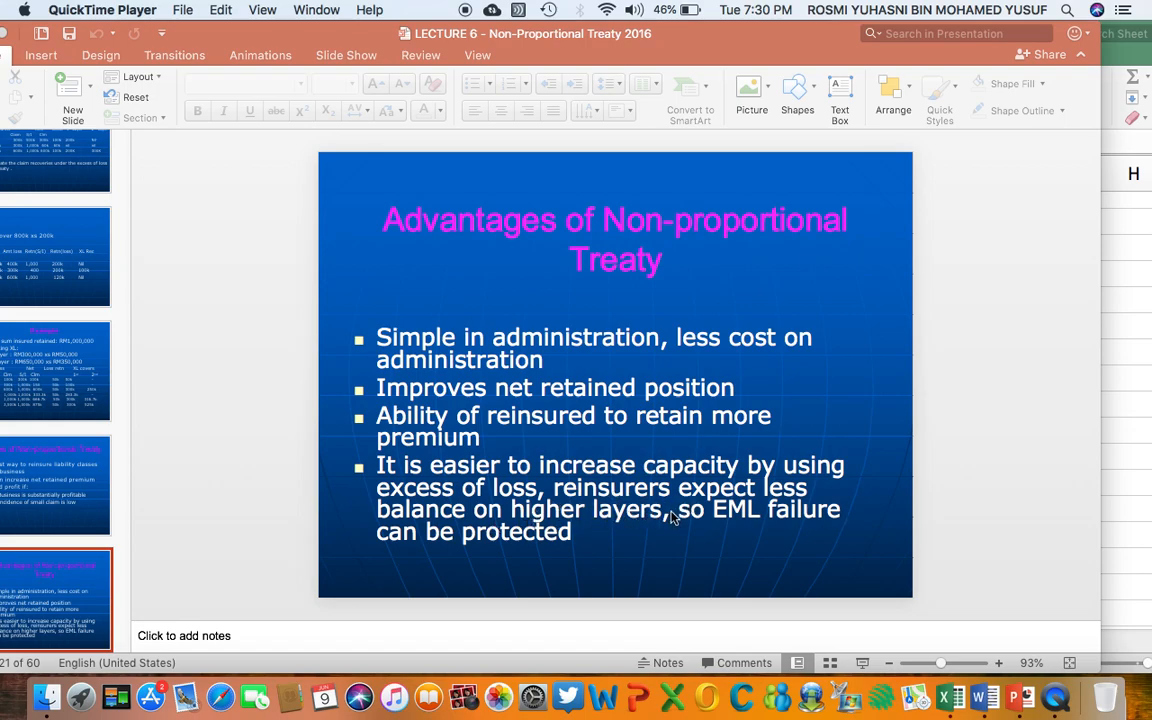
mouse_move(518, 538)
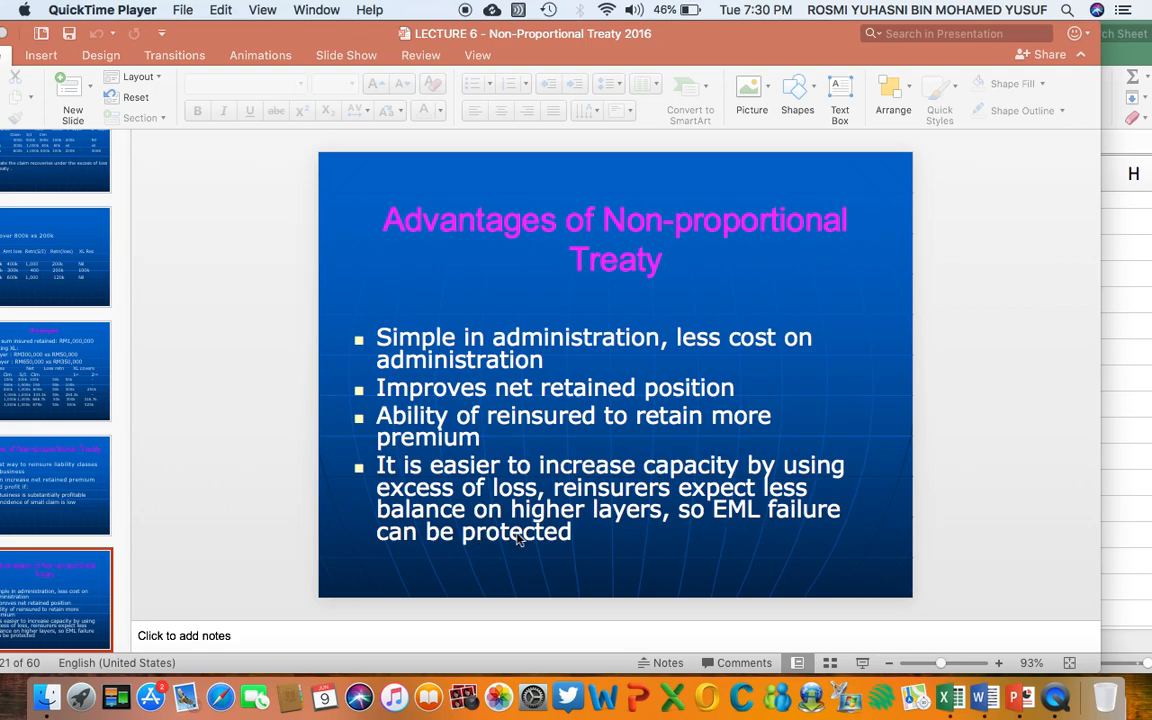
mouse_move(658, 524)
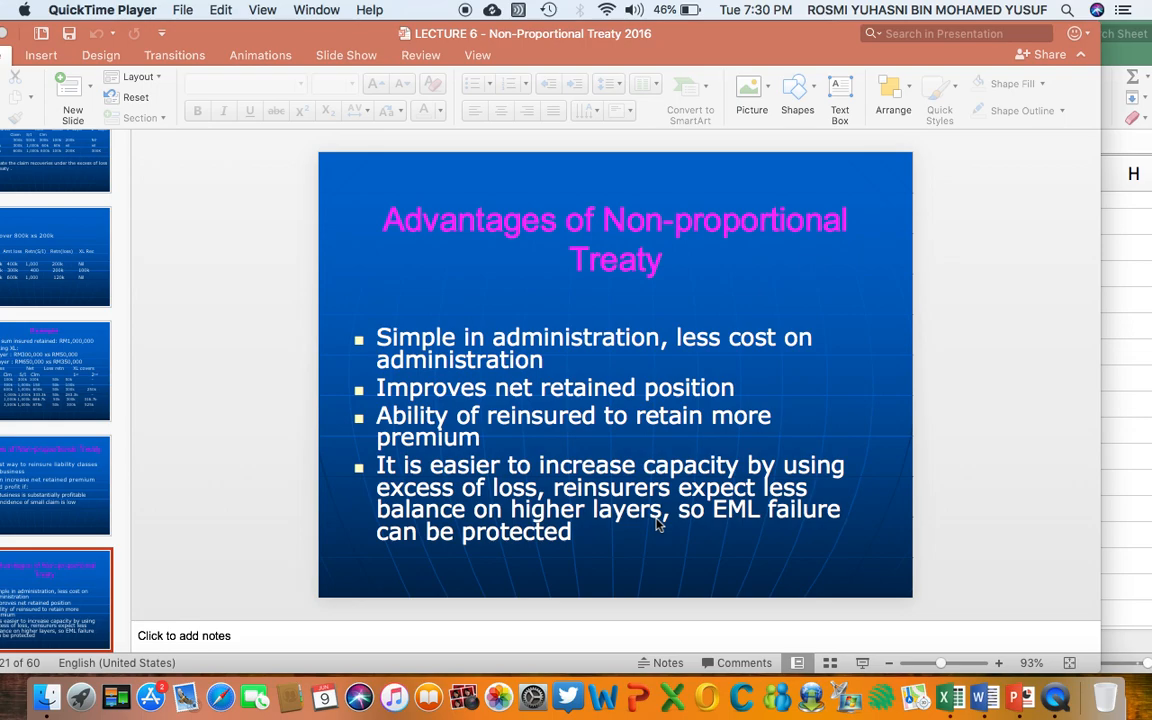
mouse_move(757, 518)
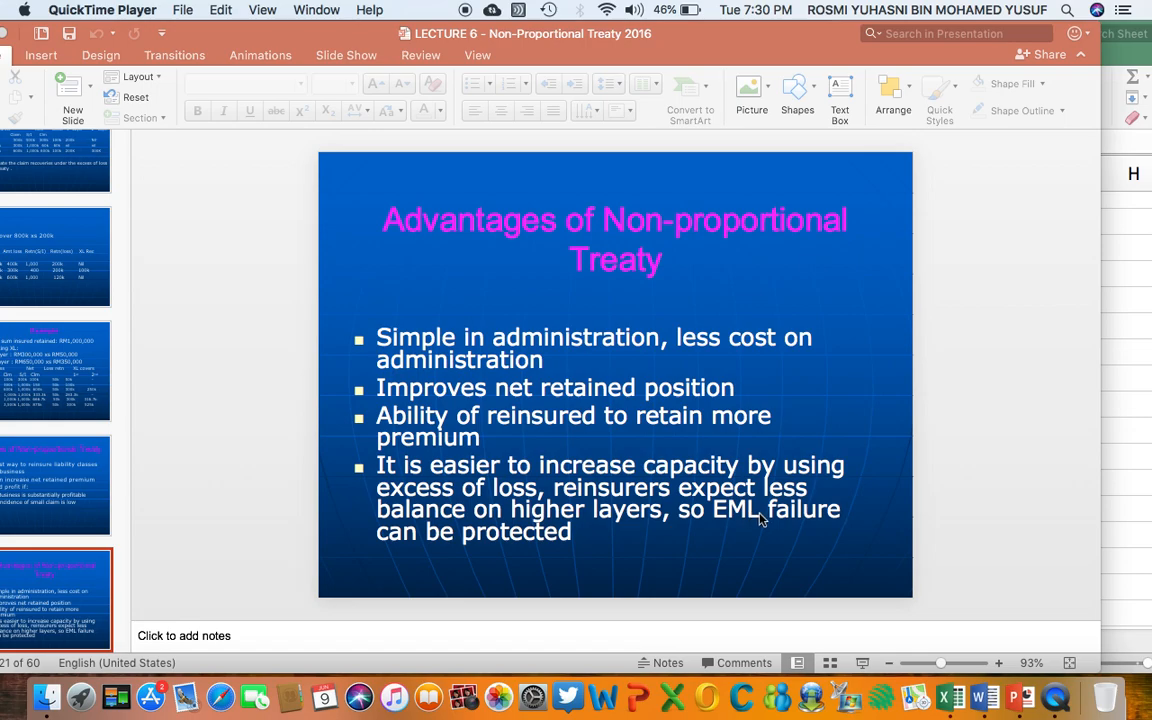
mouse_move(1063, 490)
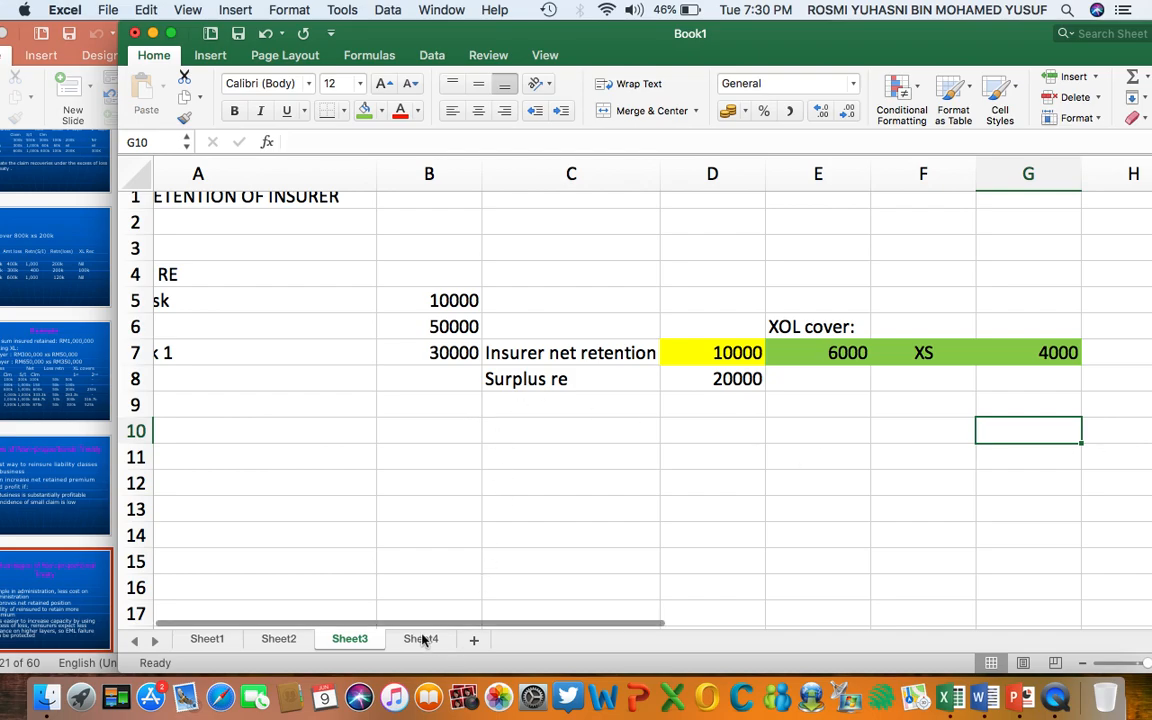
- Switch to Sheet4, the 700000 claim example with a 400000 EML error and two XOL layers
left_click(421, 638)
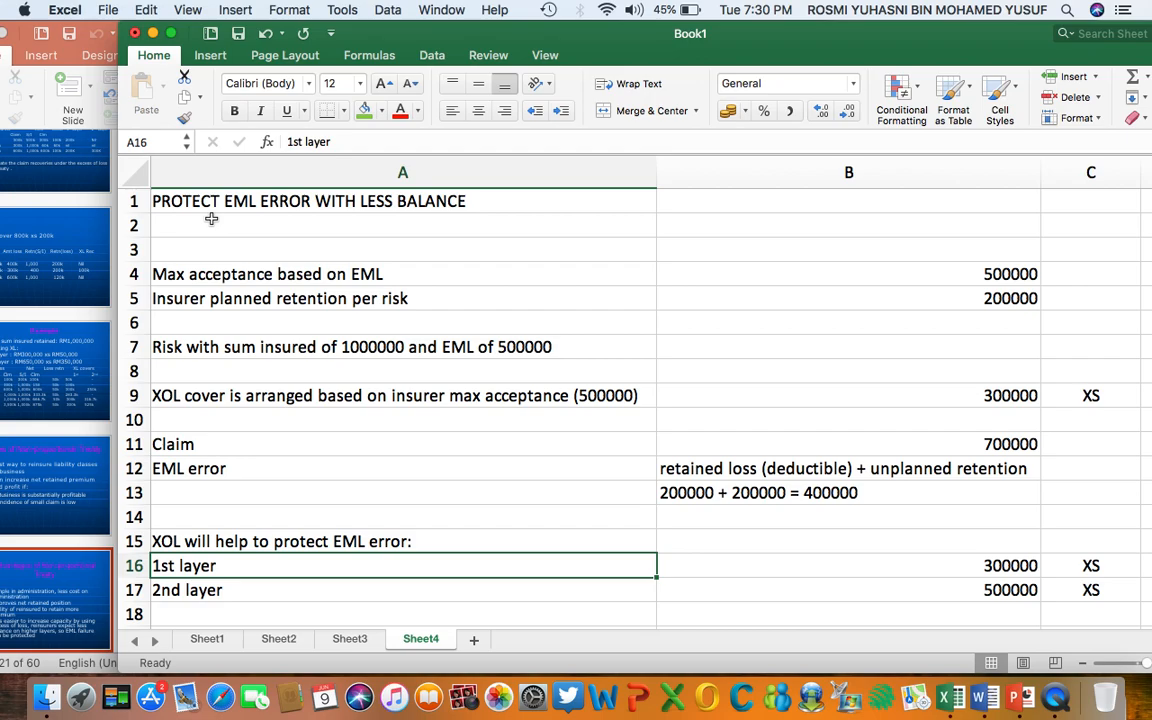
mouse_move(253, 210)
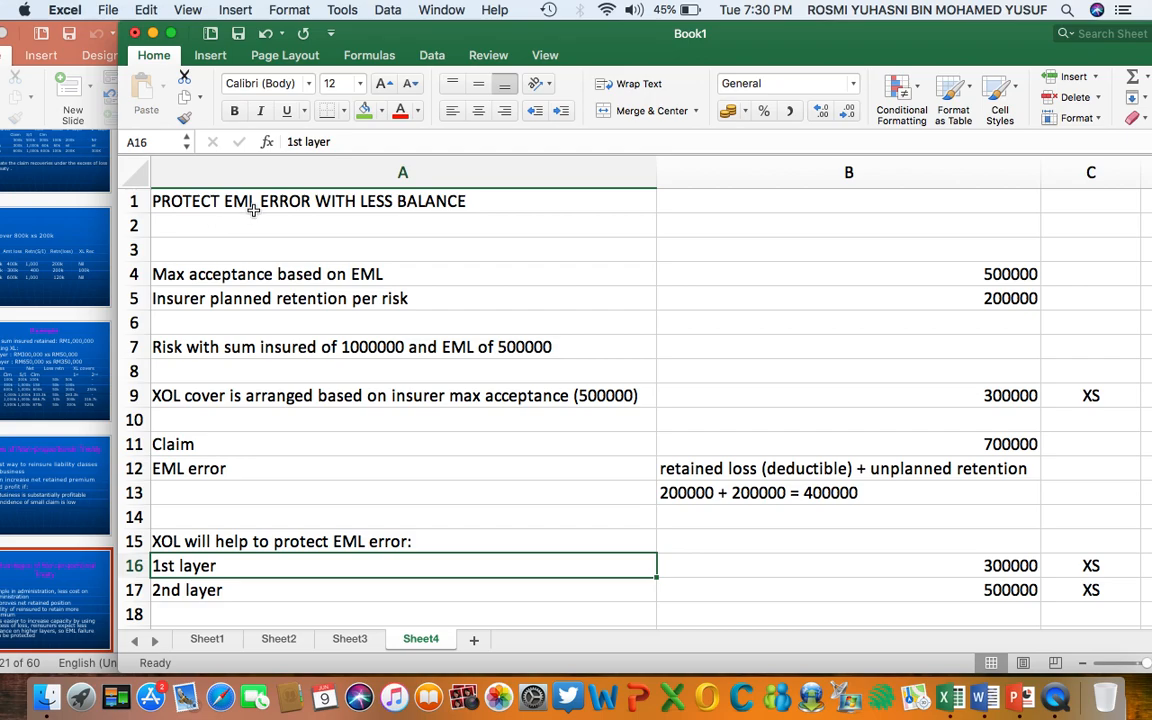
mouse_move(420, 205)
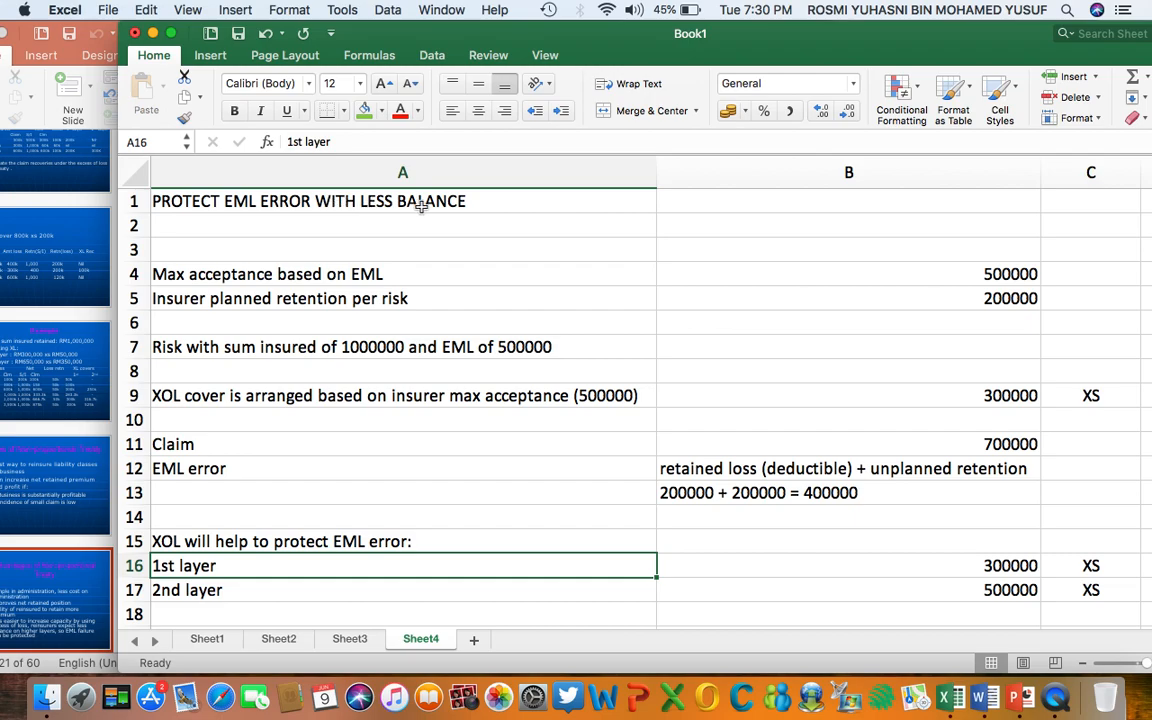
mouse_move(240, 218)
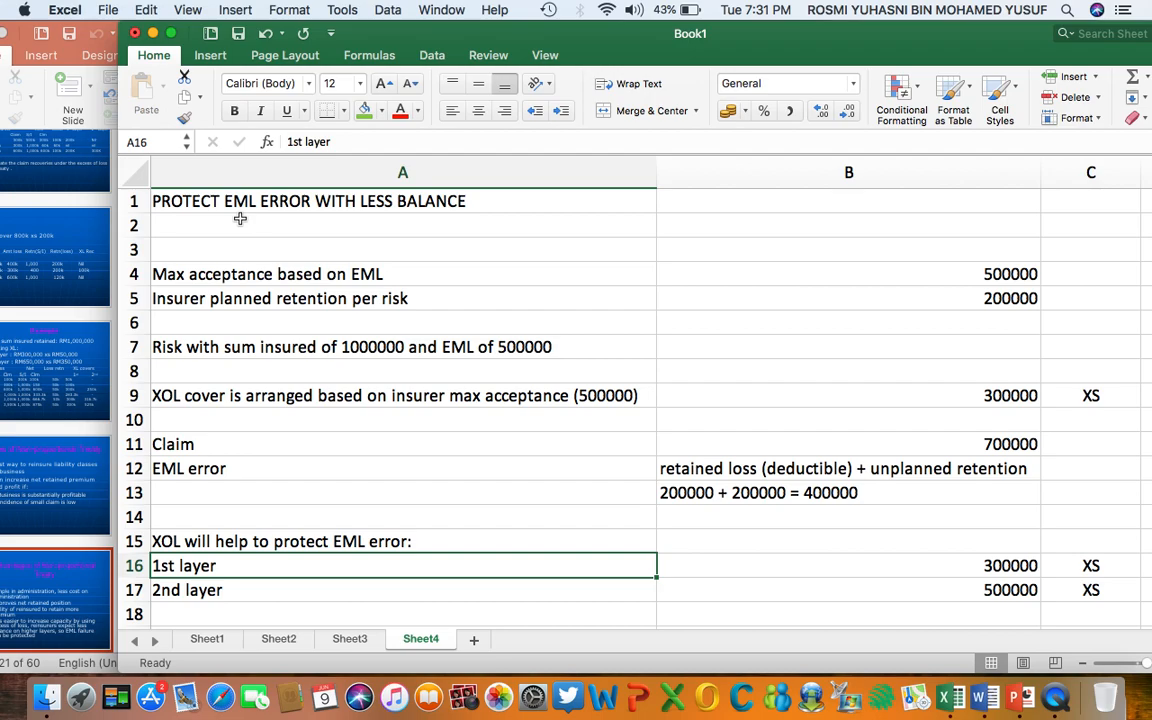
mouse_move(254, 277)
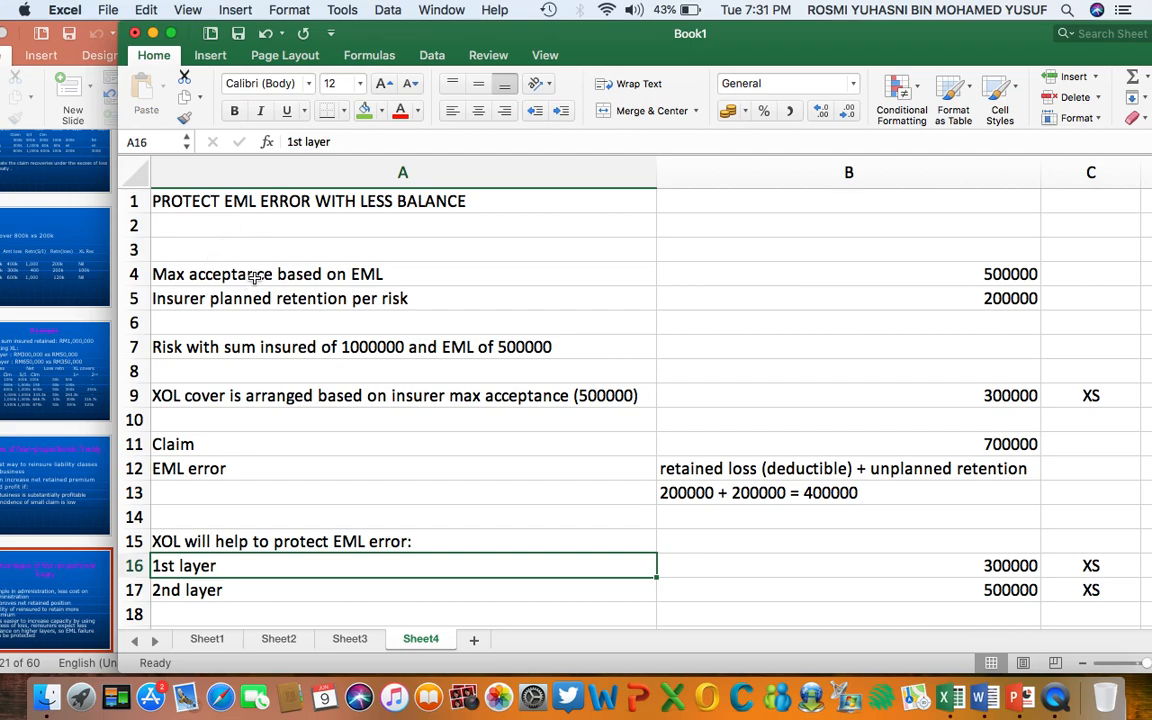
mouse_move(255, 278)
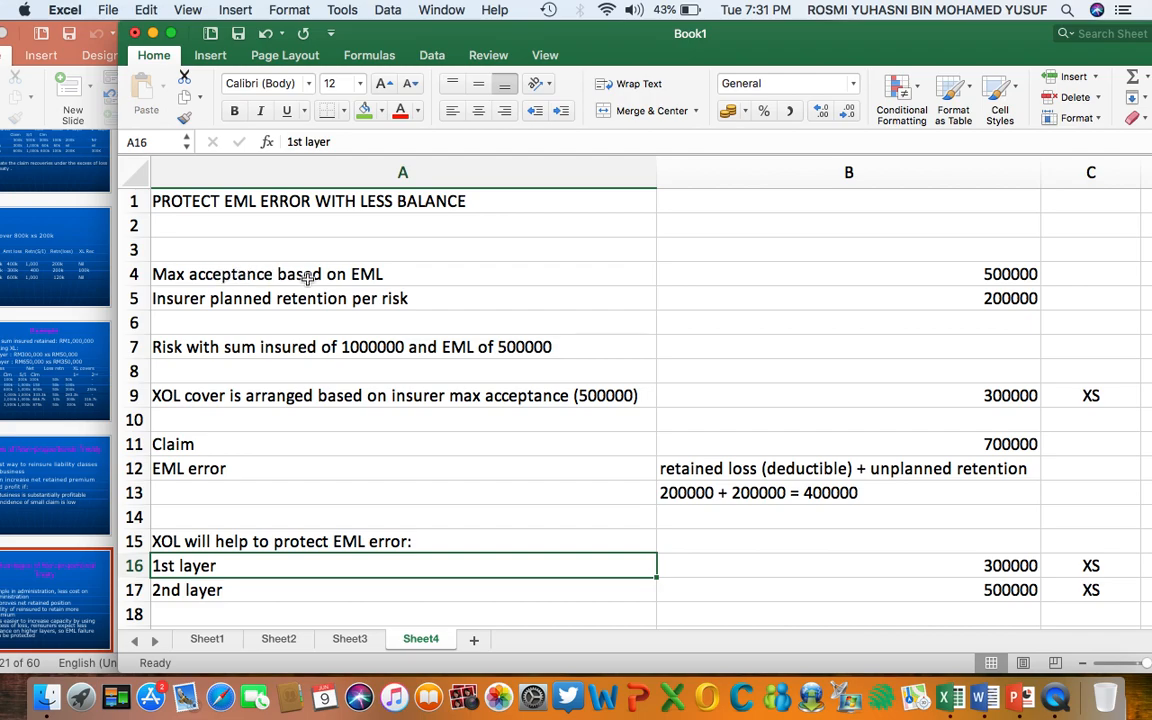
mouse_move(358, 280)
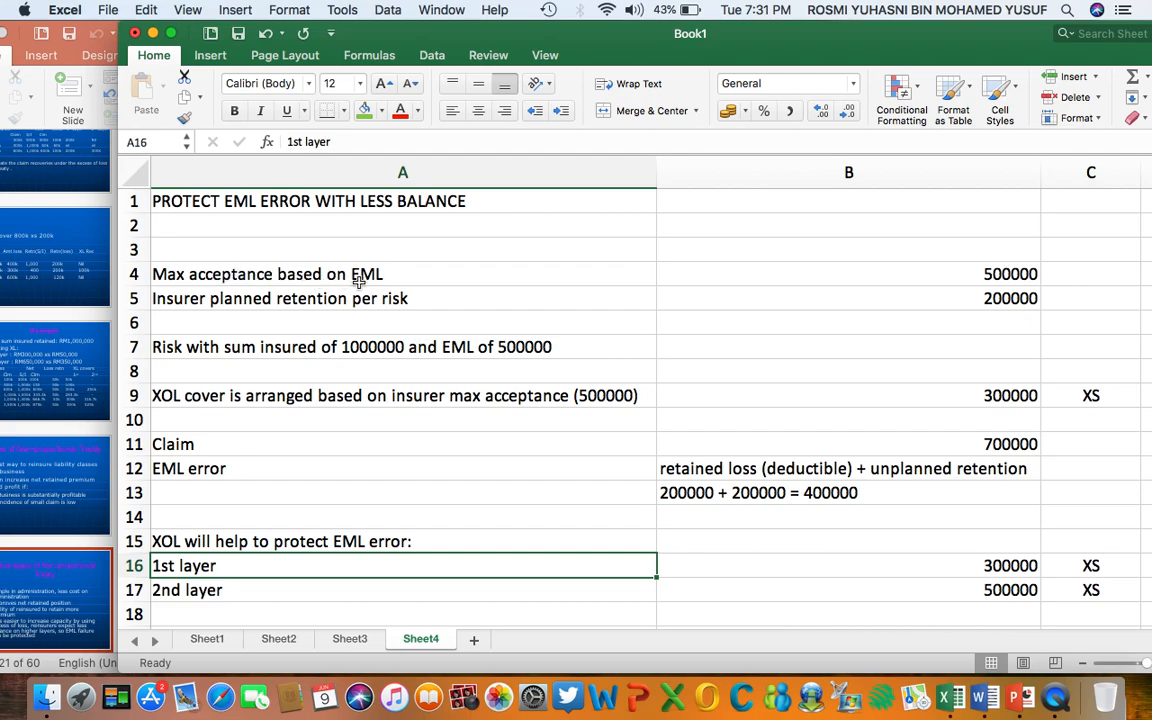
mouse_move(393, 283)
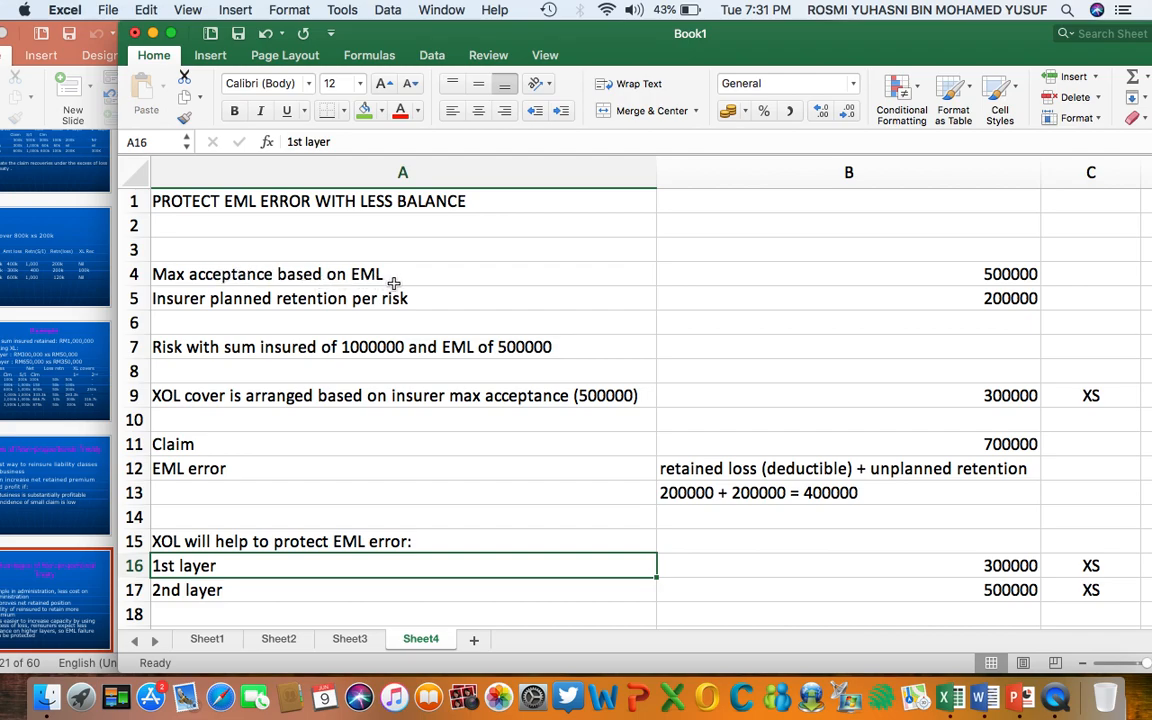
mouse_move(412, 281)
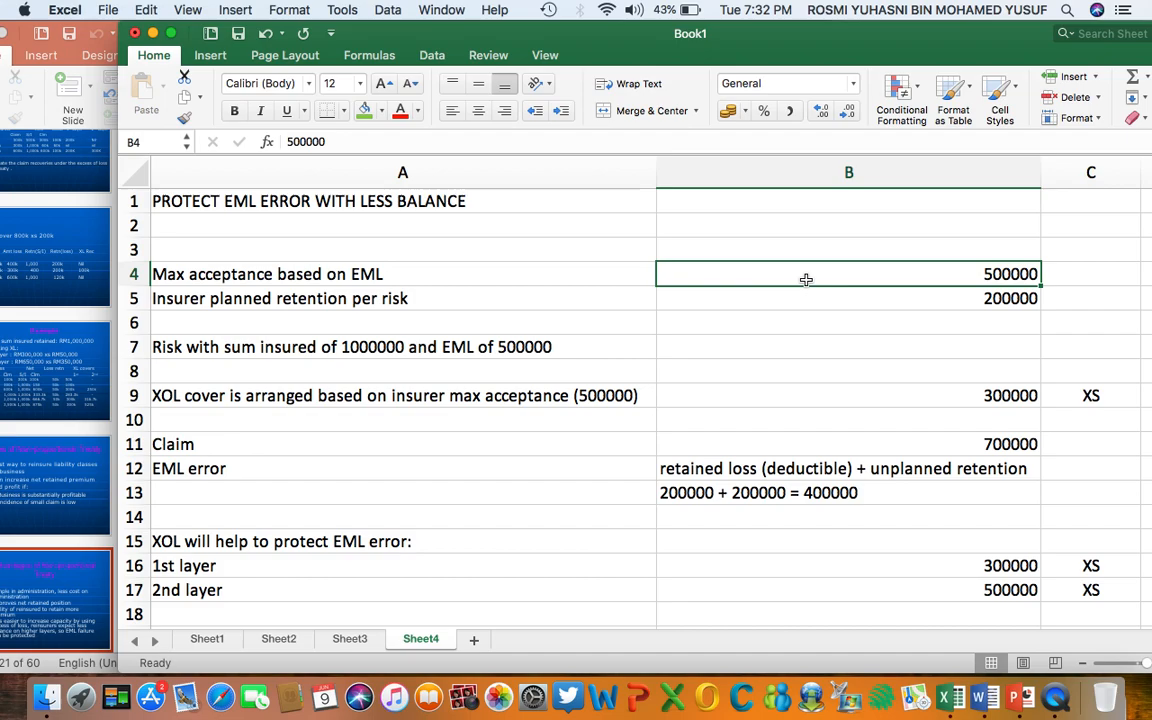
mouse_move(917, 282)
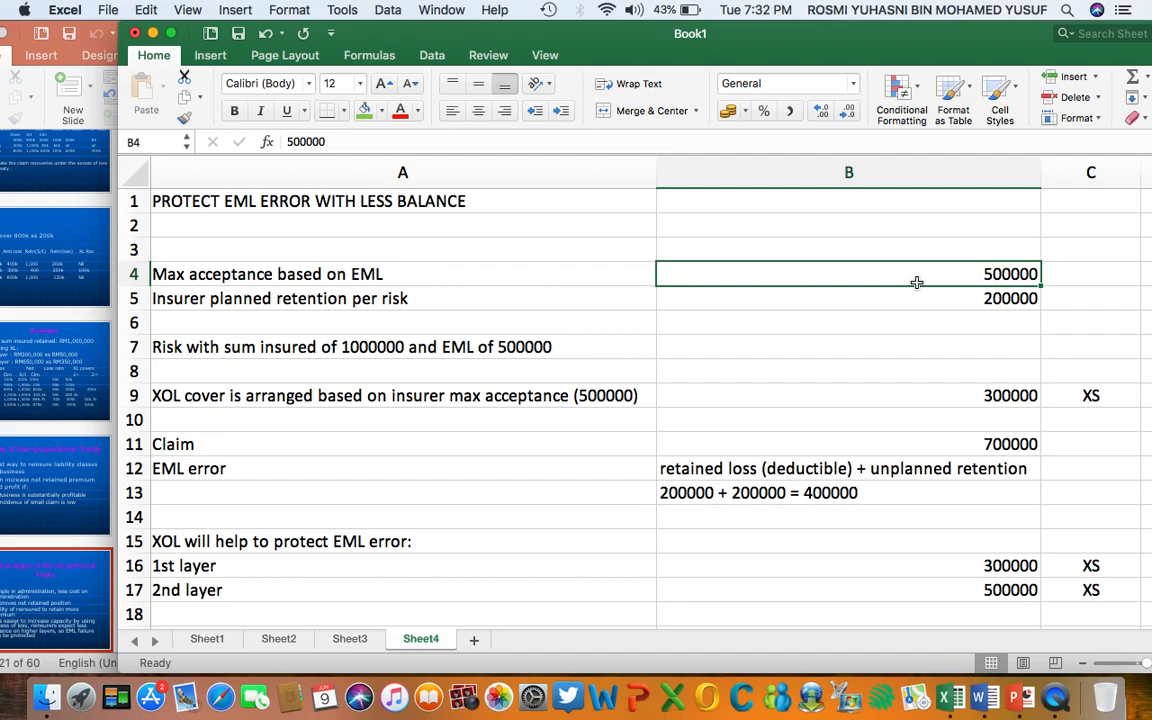
mouse_move(272, 309)
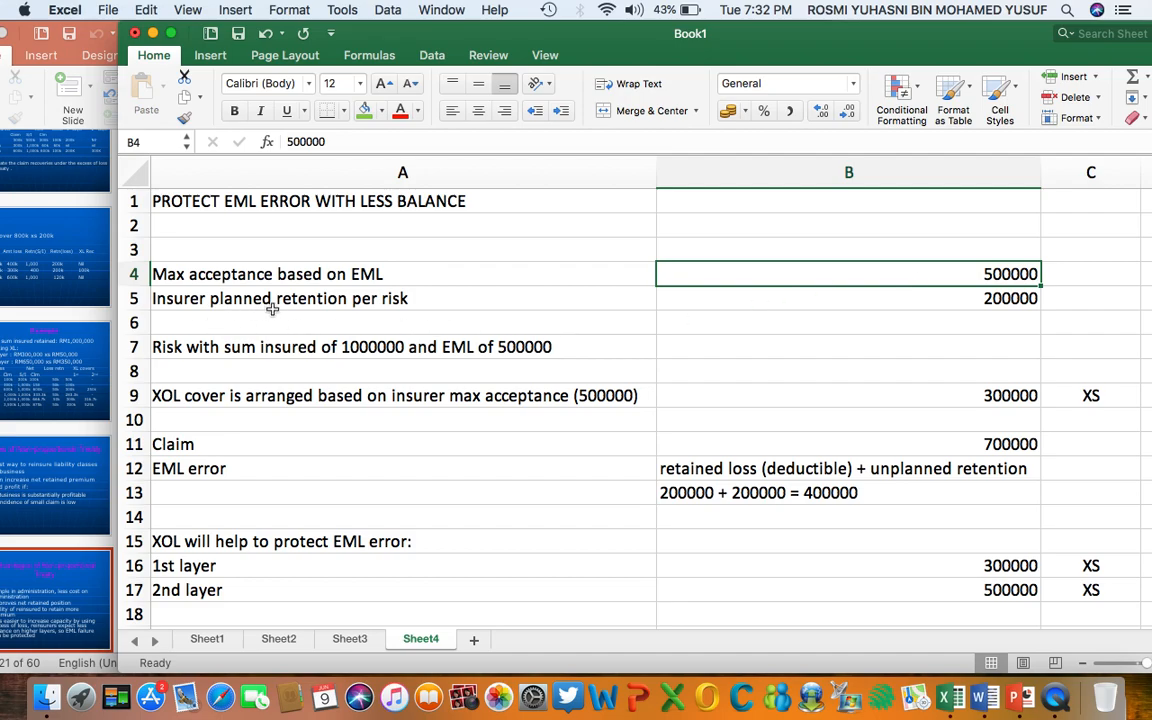
mouse_move(403, 304)
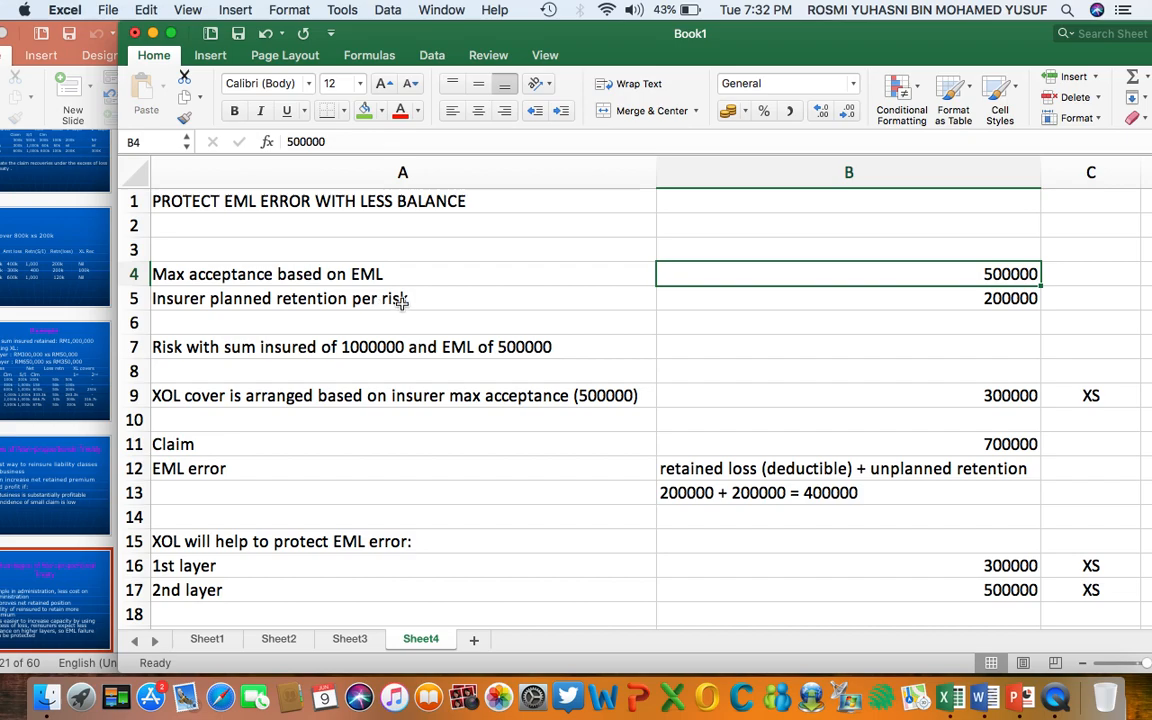
mouse_move(791, 298)
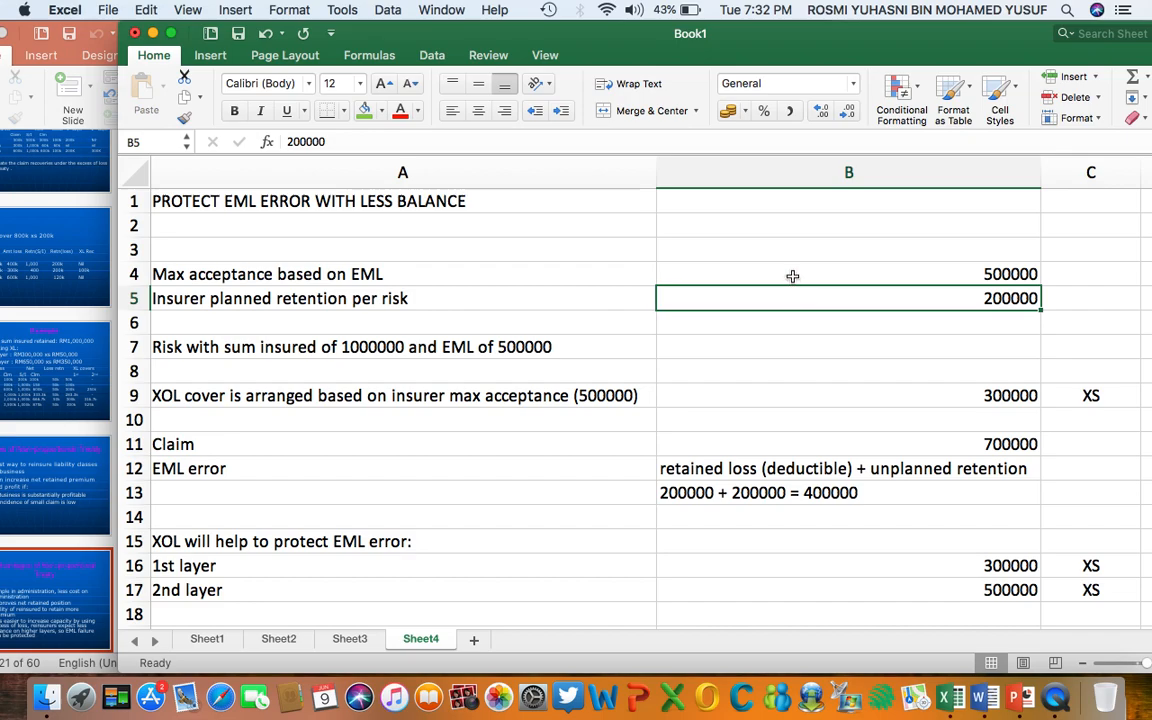
left_click(849, 274)
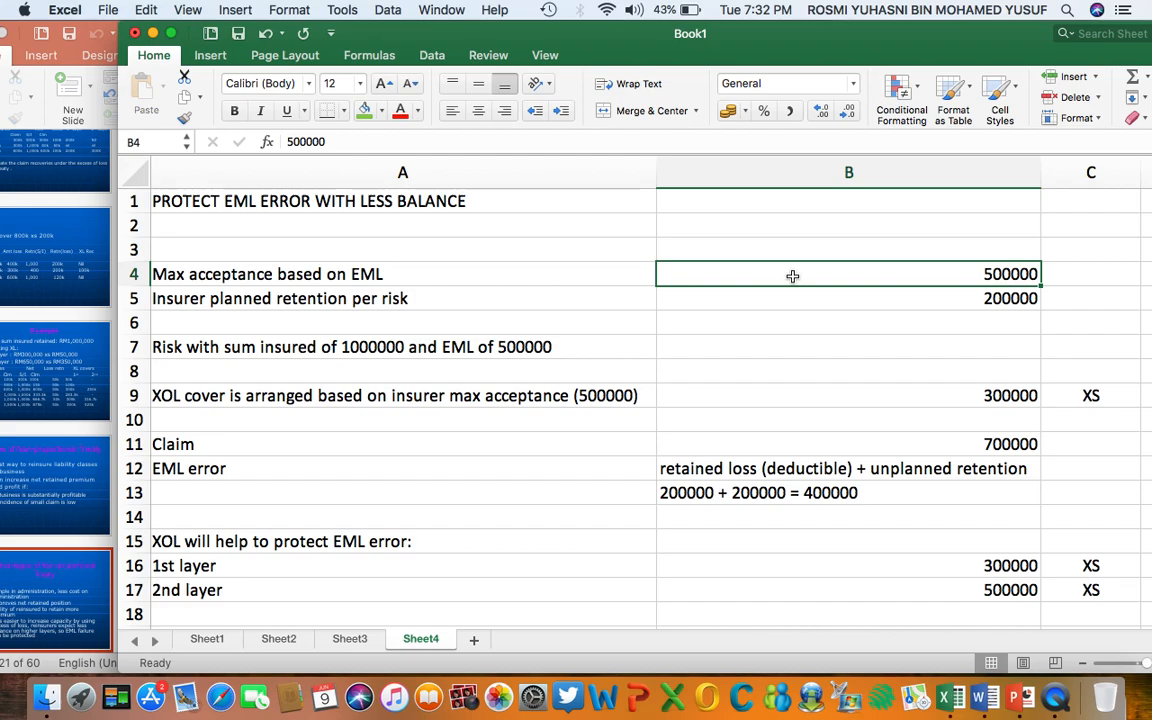
mouse_move(763, 271)
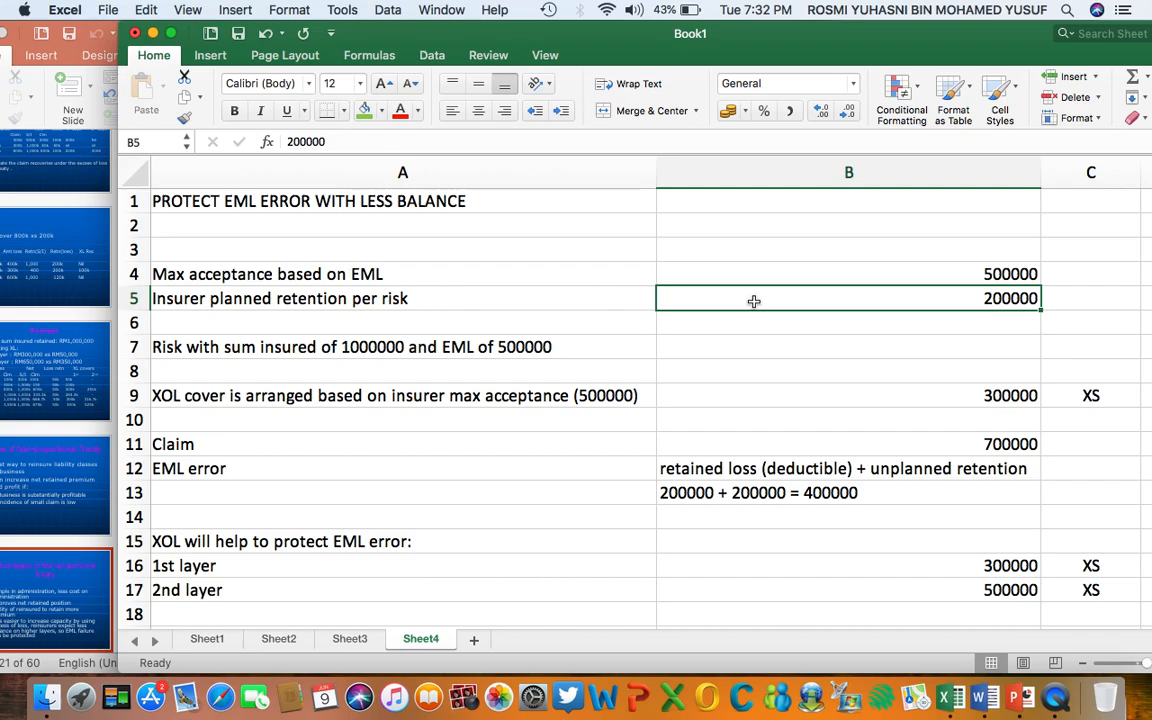
mouse_move(444, 349)
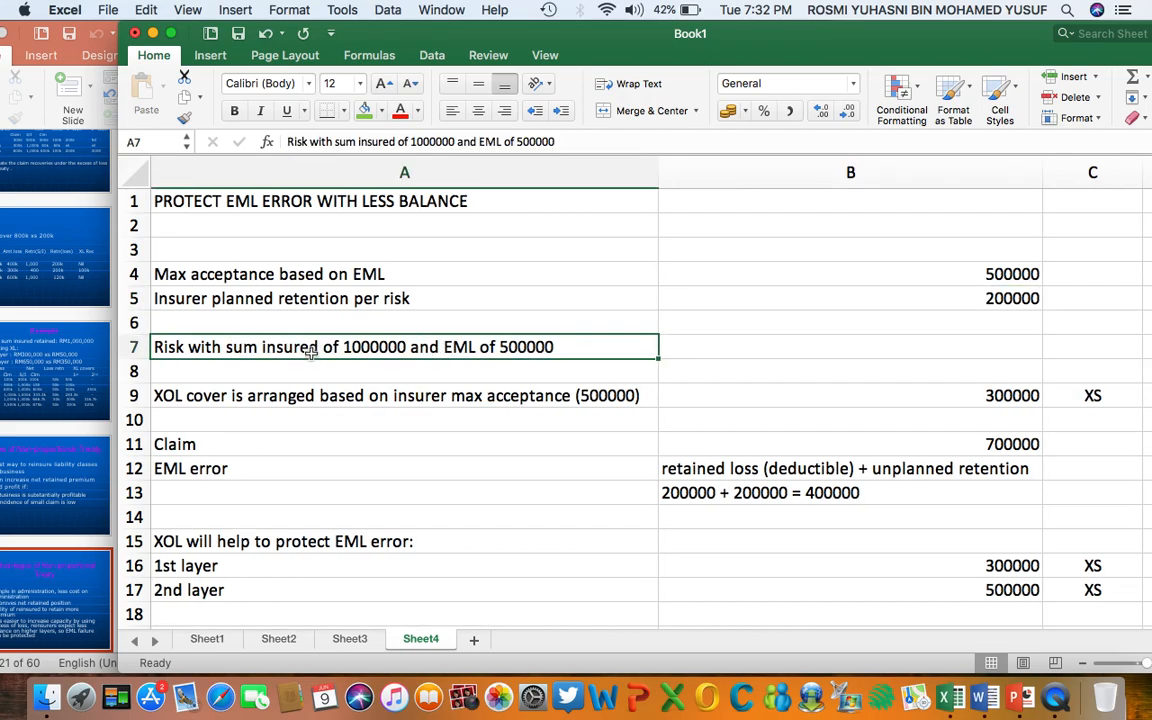
mouse_move(360, 351)
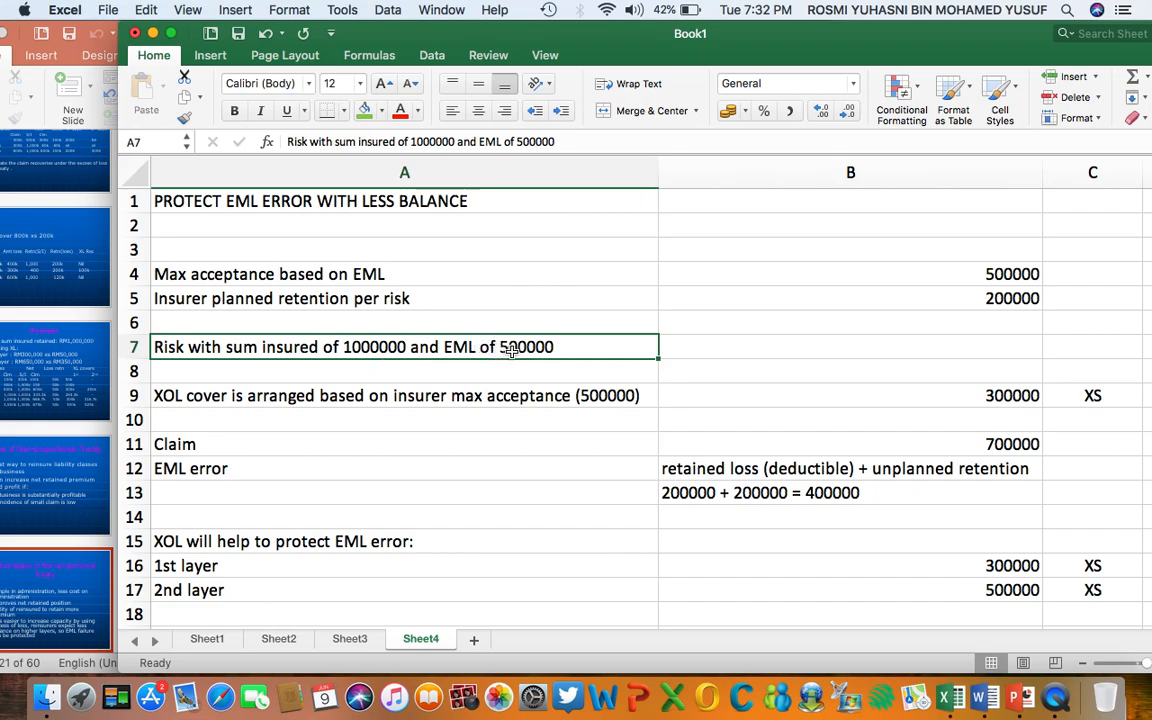
mouse_move(568, 355)
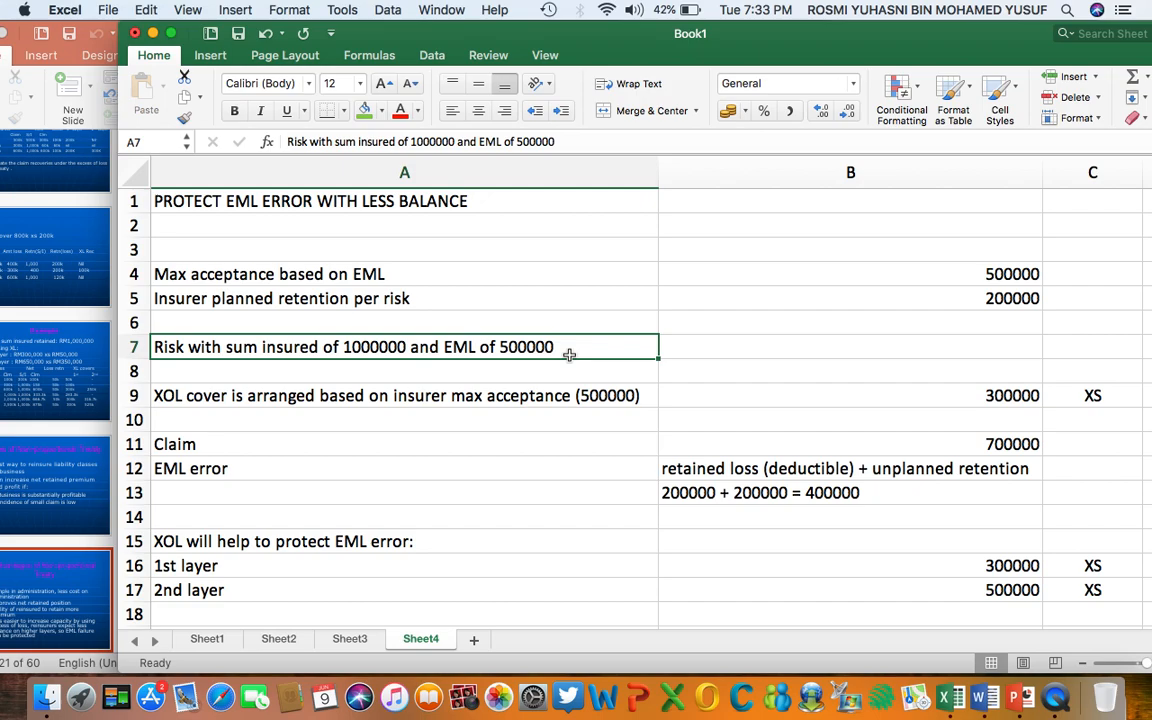
mouse_move(543, 353)
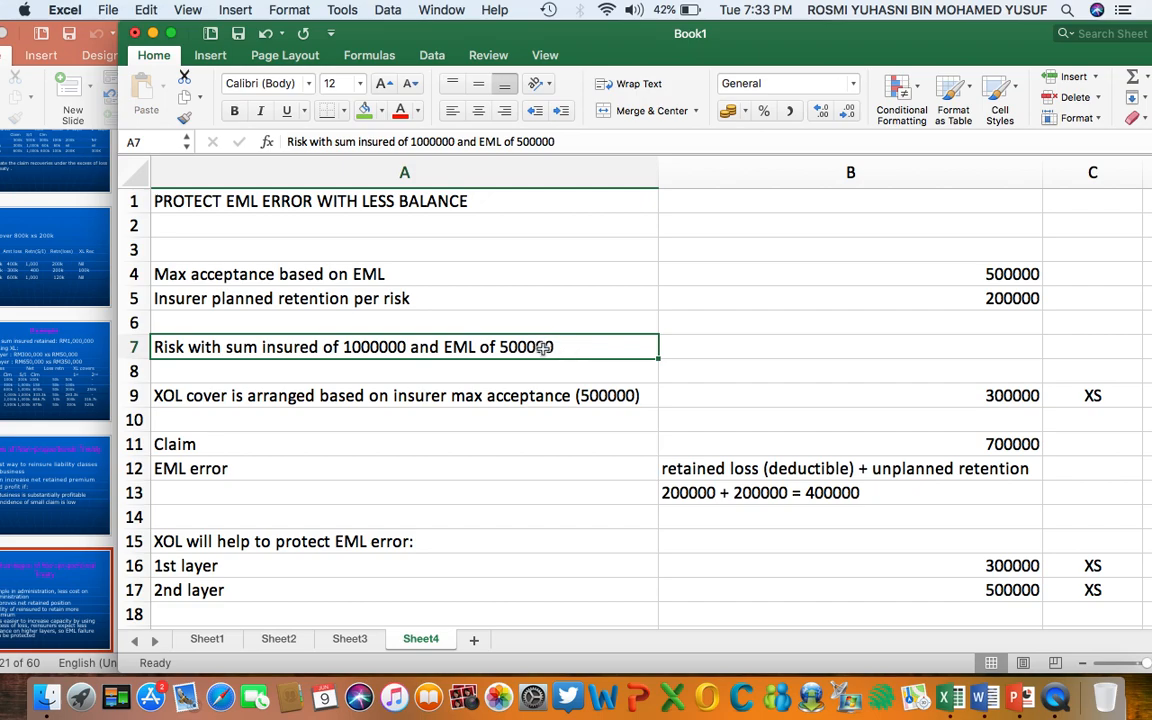
mouse_move(373, 358)
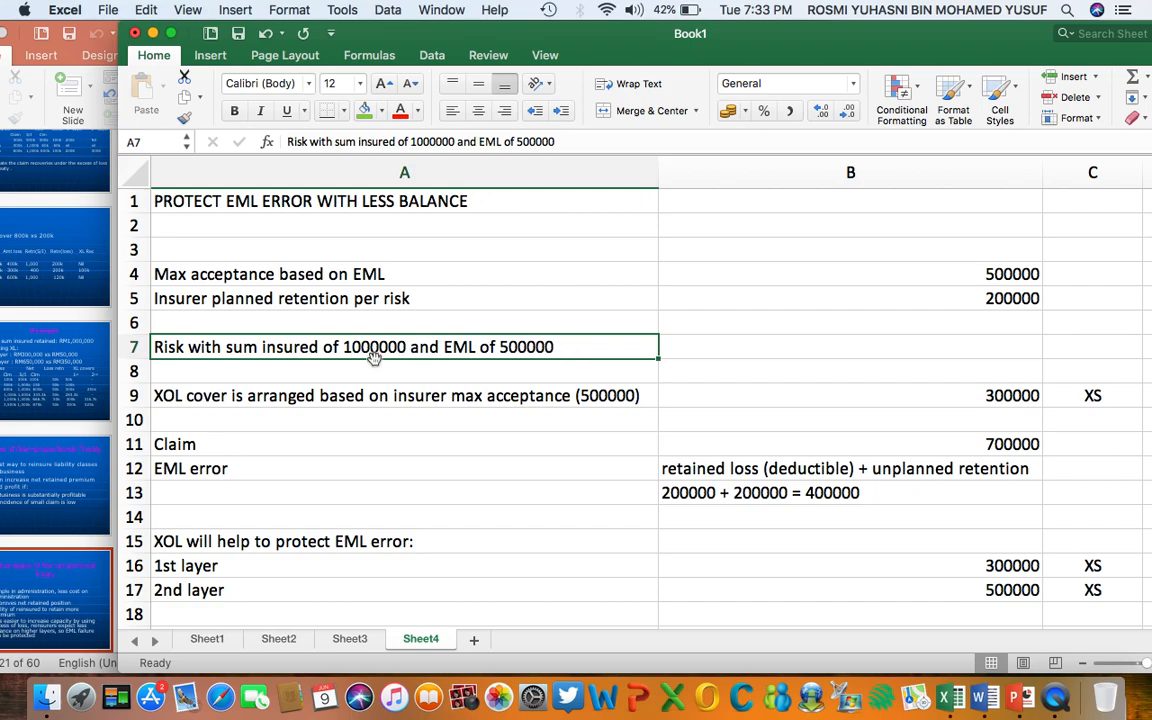
mouse_move(978, 268)
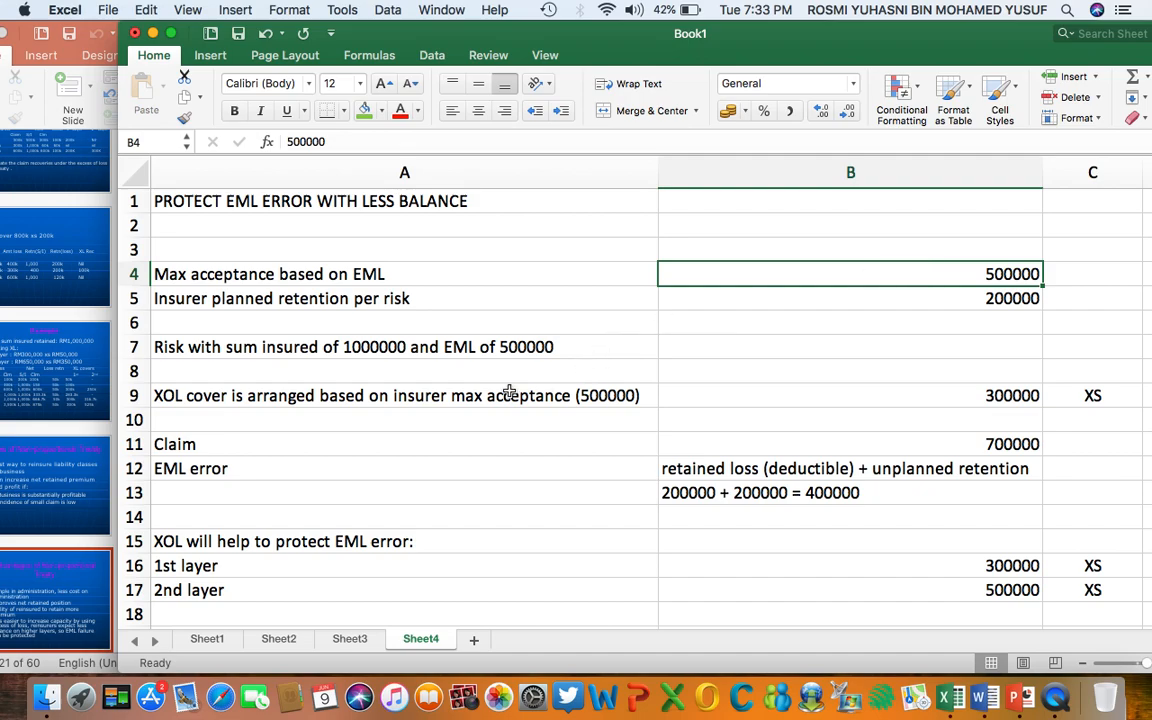
mouse_move(243, 378)
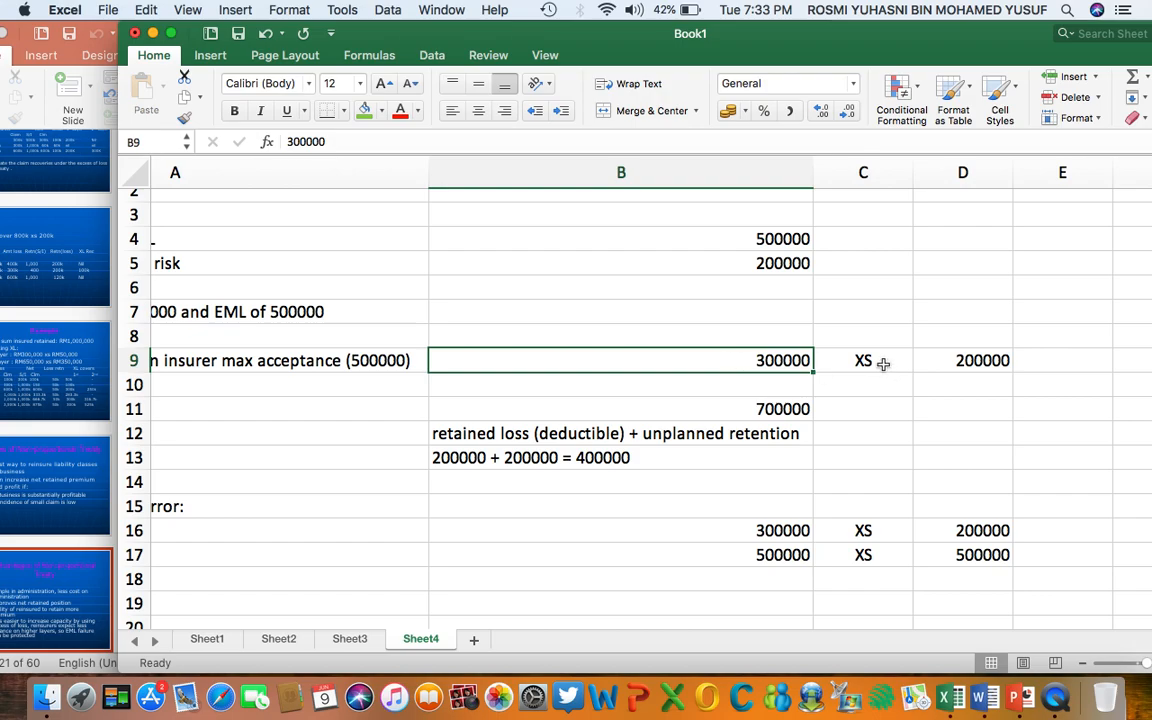
left_click(962, 360)
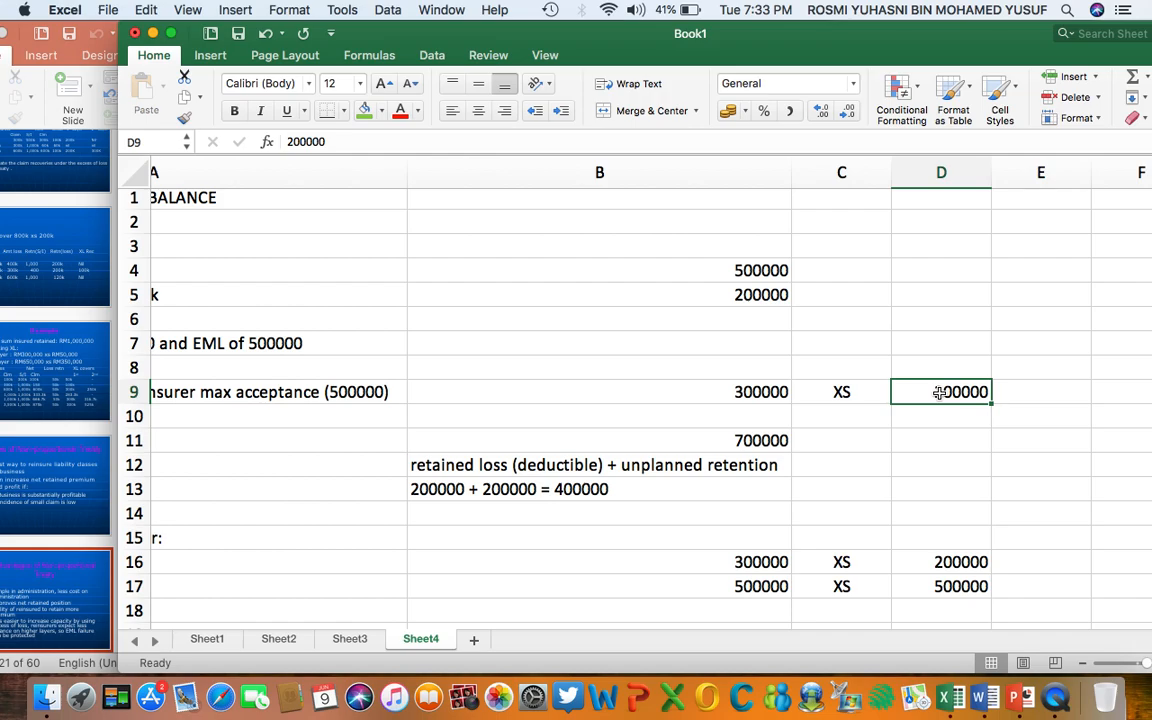
mouse_move(910, 391)
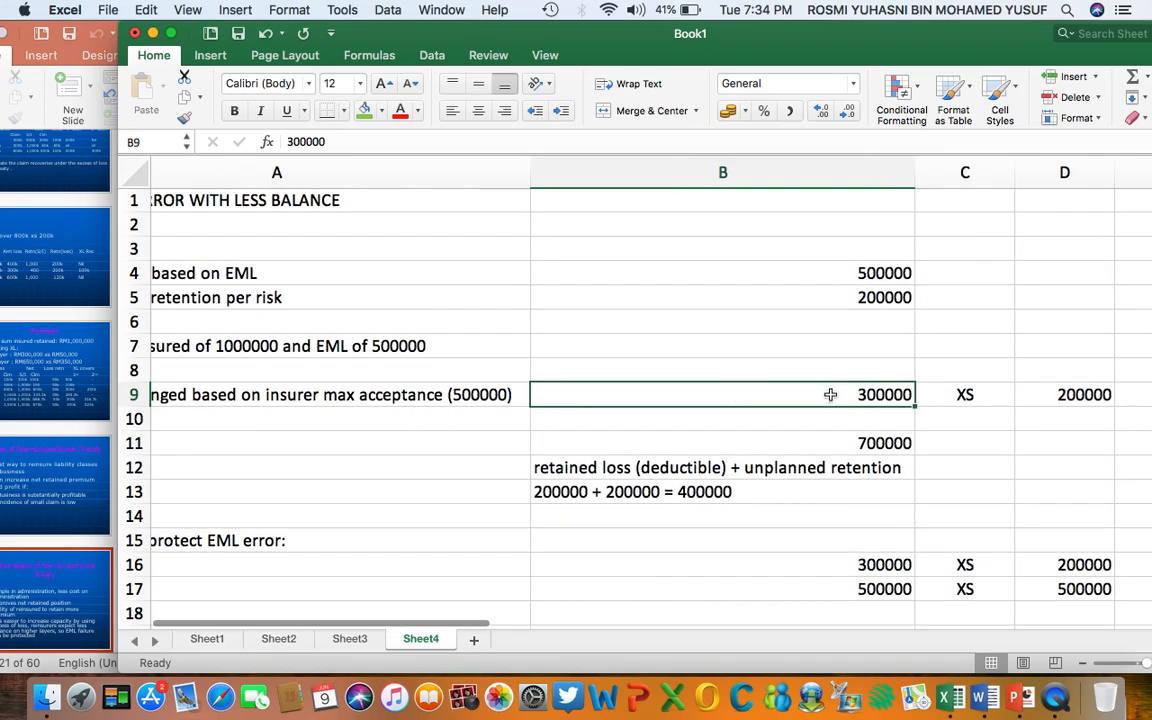
left_click(1064, 394)
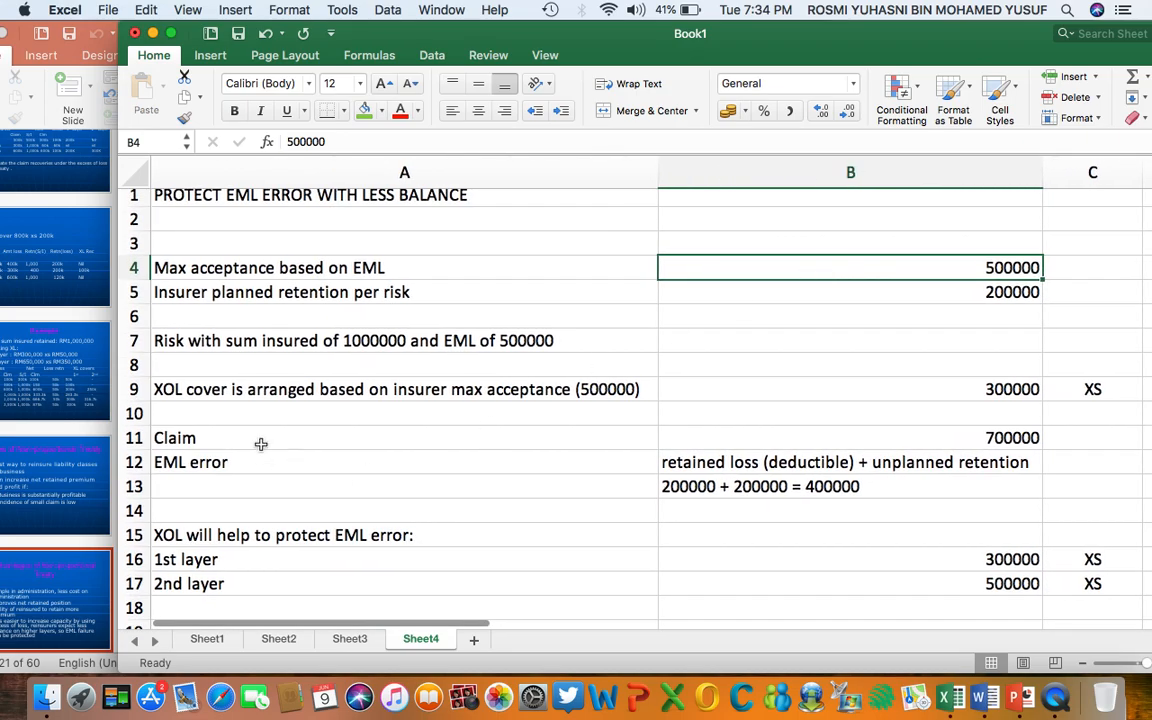
left_click(818, 438)
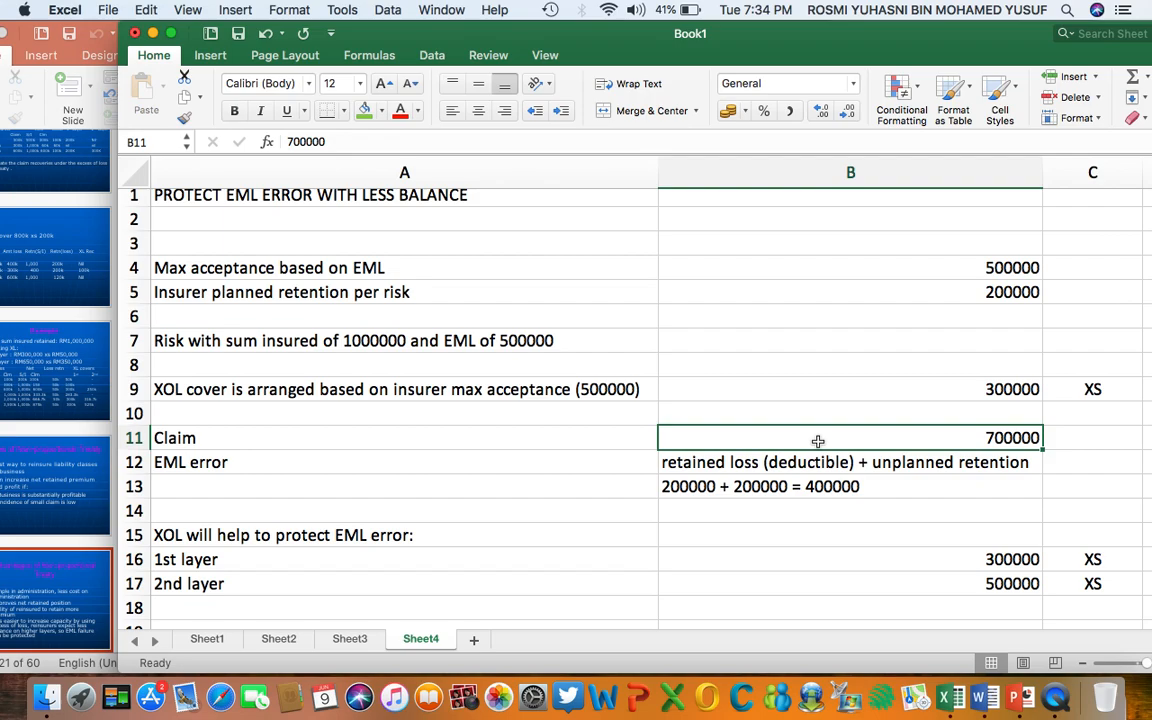
mouse_move(941, 269)
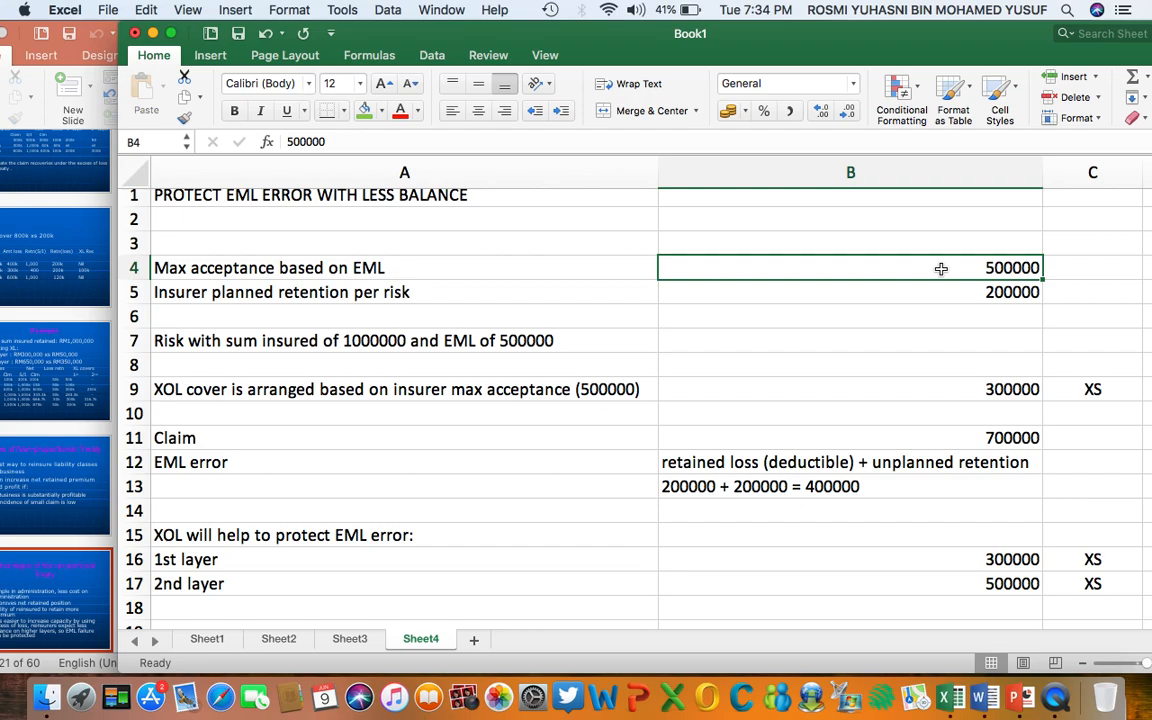
mouse_move(500, 266)
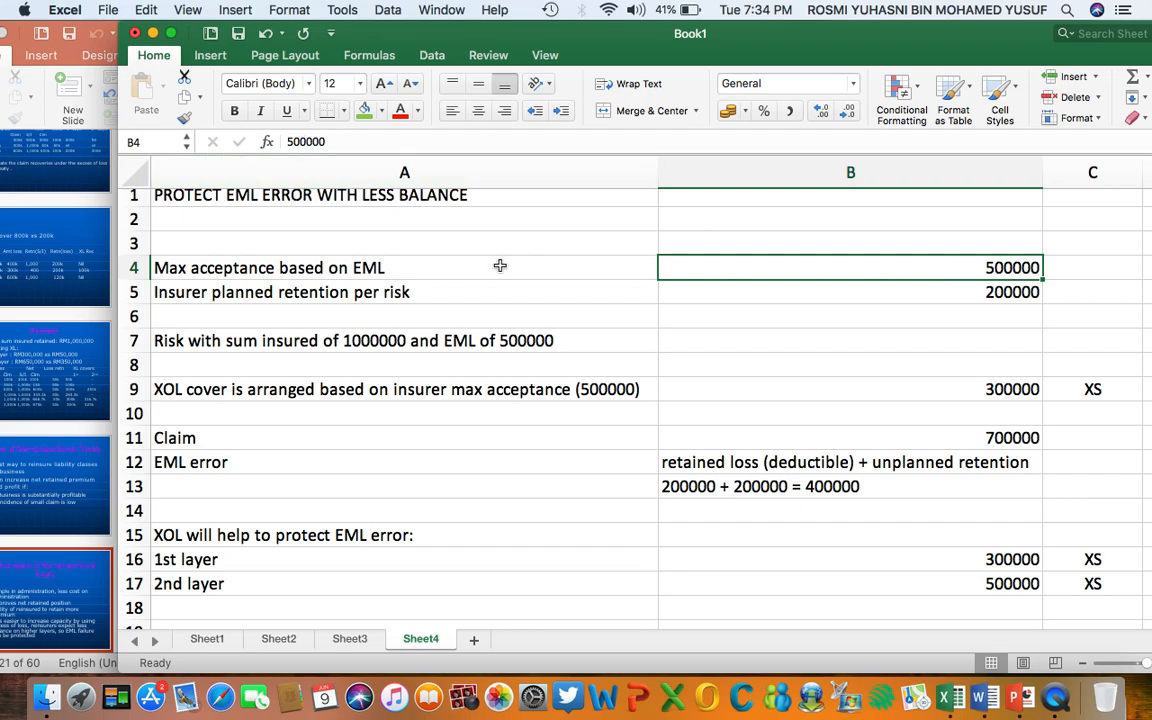
mouse_move(1013, 267)
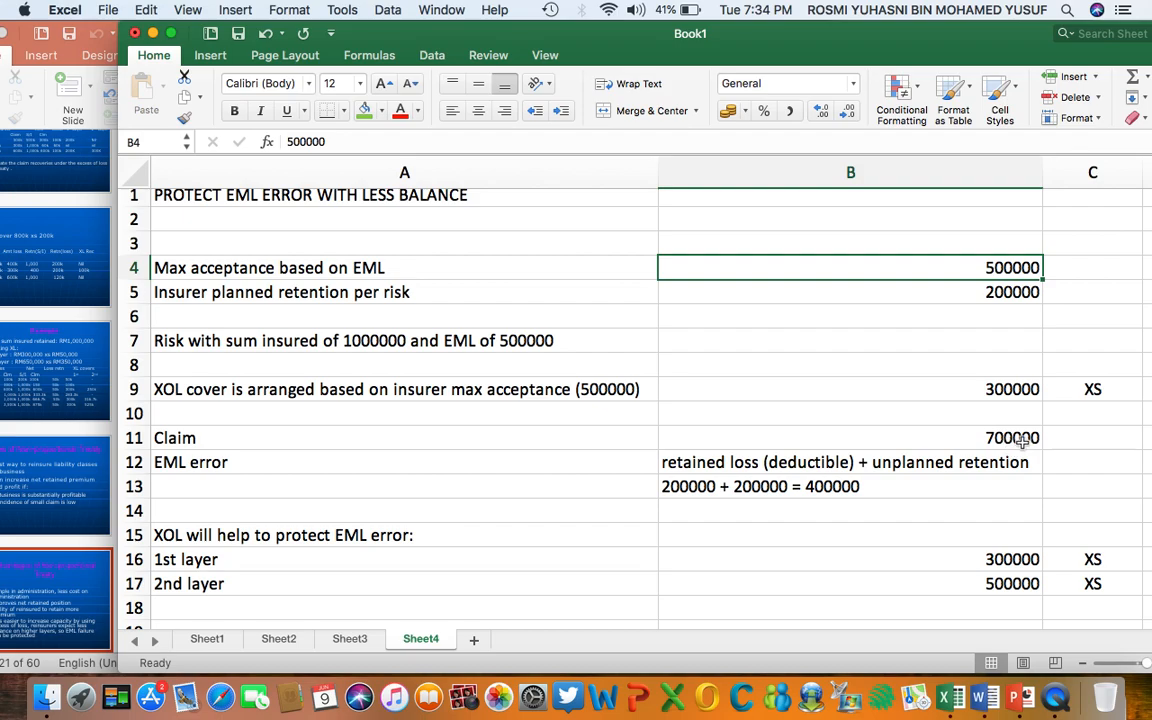
mouse_move(276, 463)
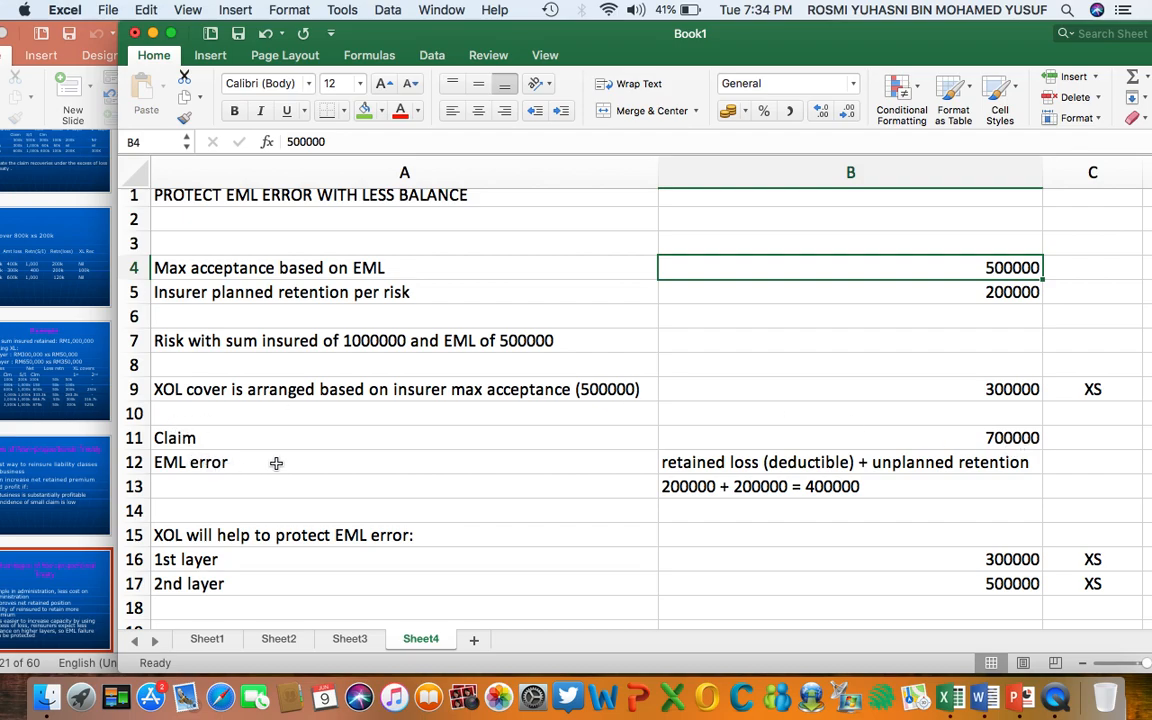
mouse_move(737, 461)
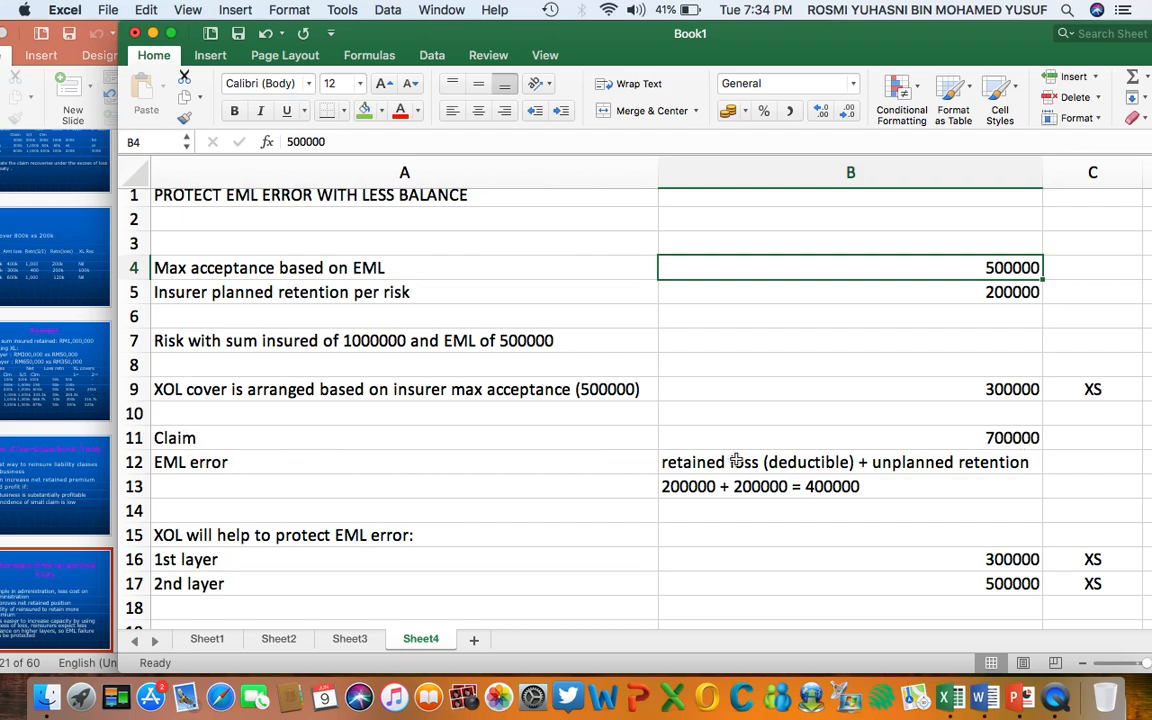
left_click(845, 462)
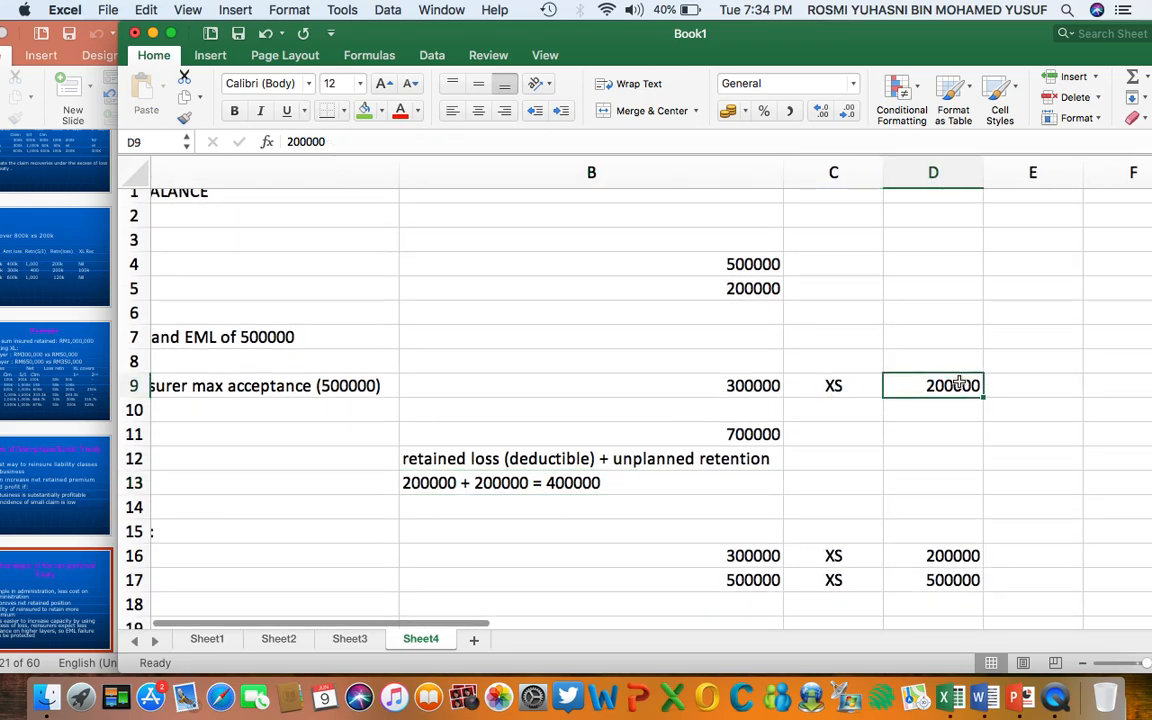
left_click(500, 483)
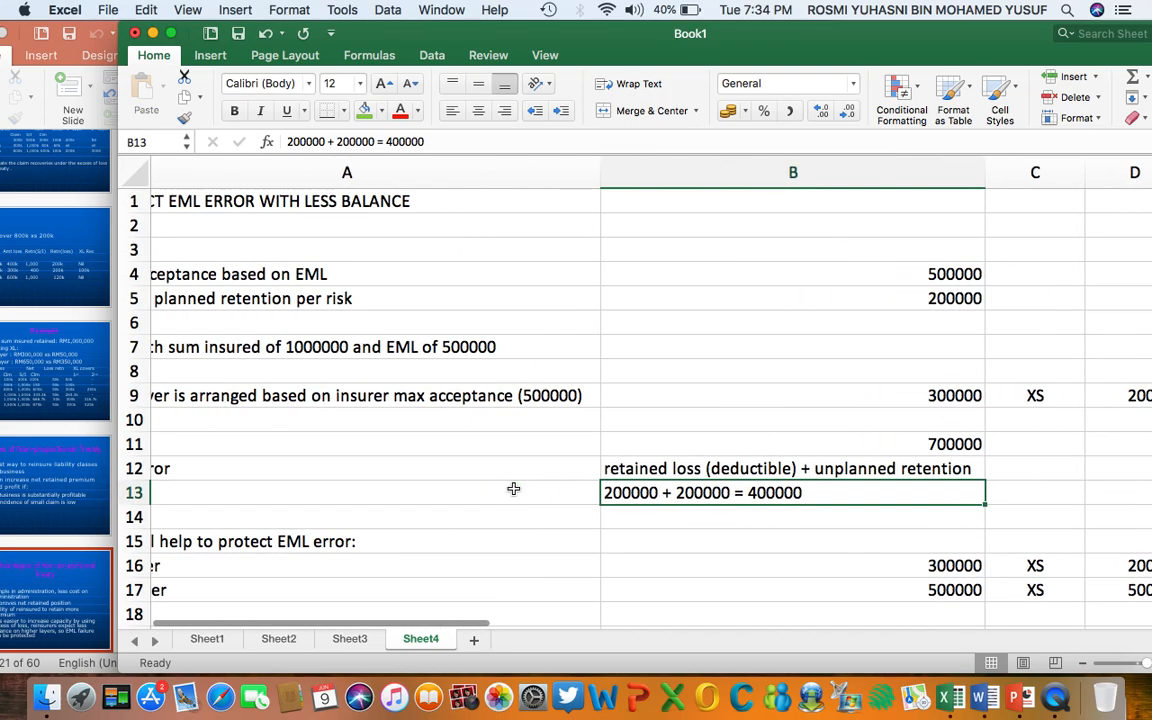
mouse_move(722, 493)
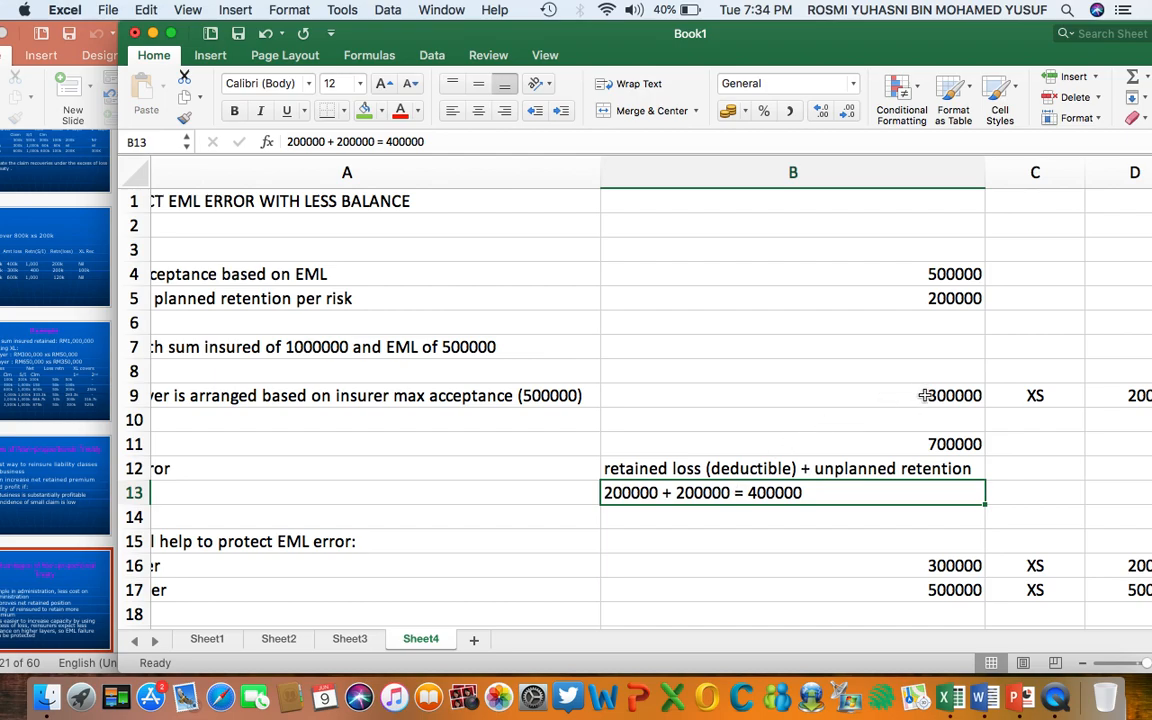
left_click(793, 395)
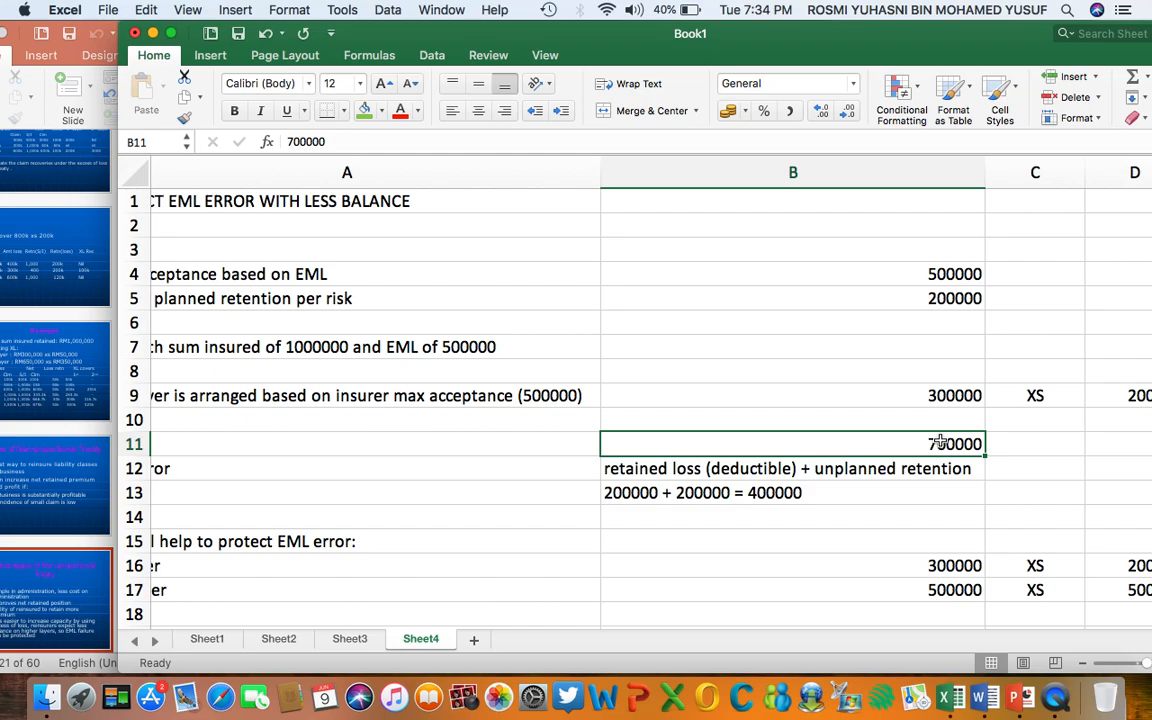
mouse_move(867, 473)
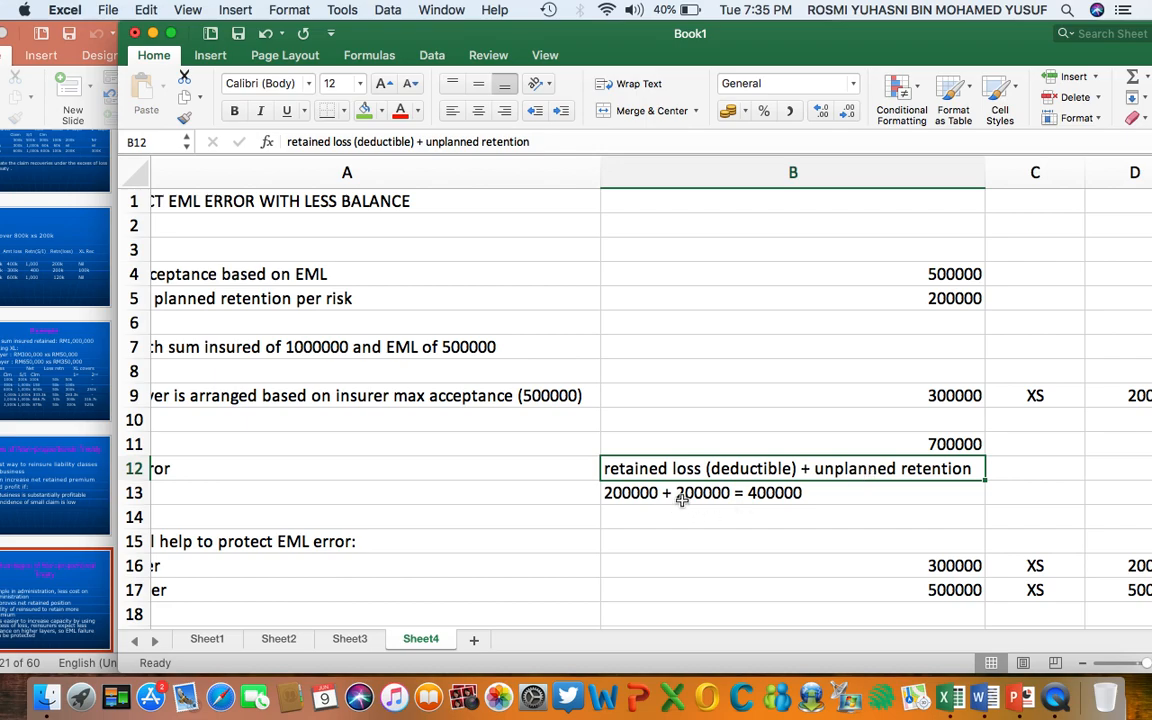
left_click(793, 492)
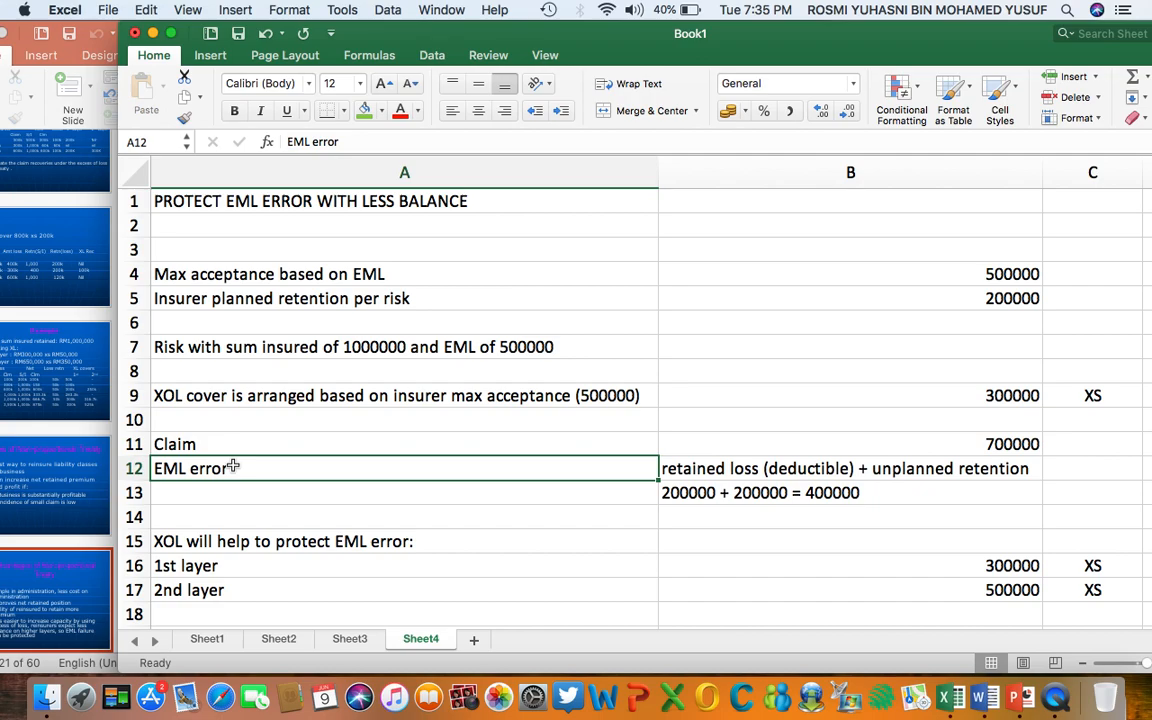
left_click(200, 590)
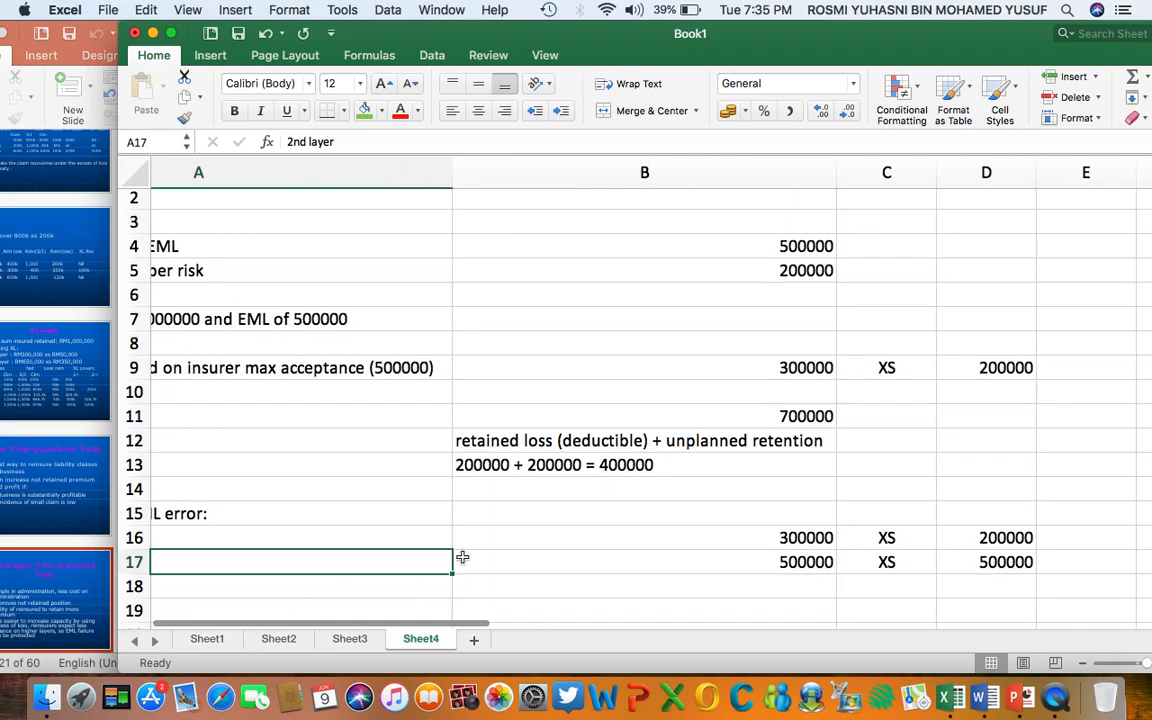
left_click(644, 537)
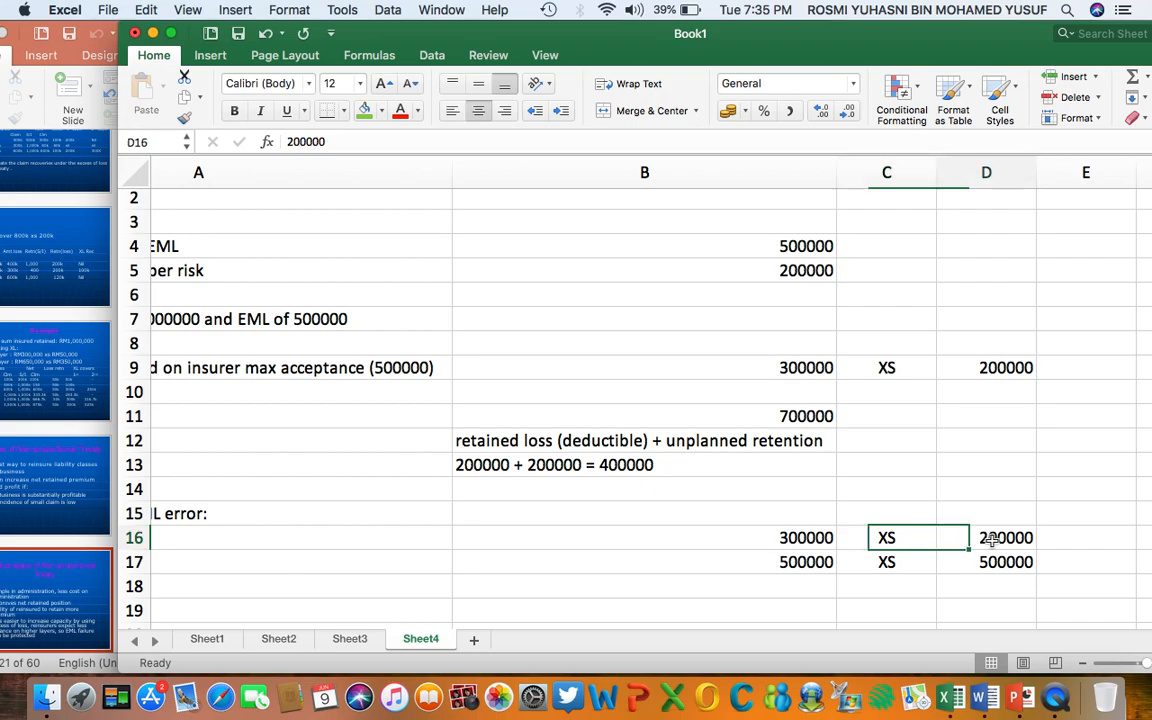
left_click(644, 246)
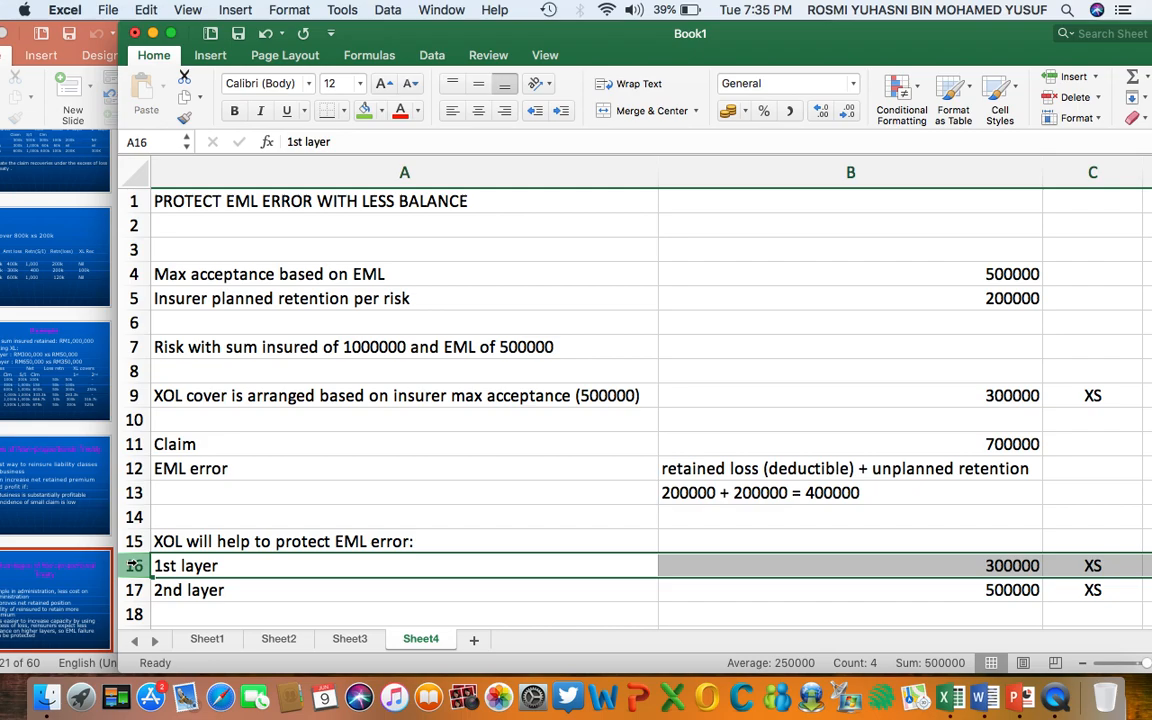
mouse_move(256, 454)
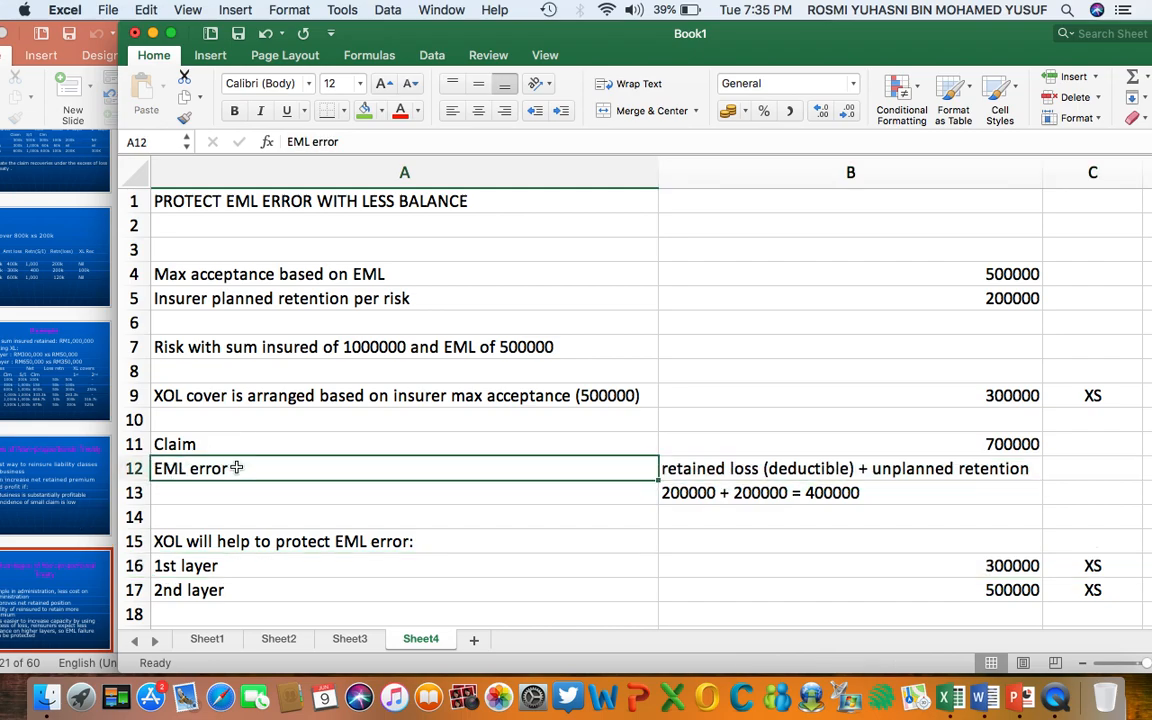
mouse_move(1000, 443)
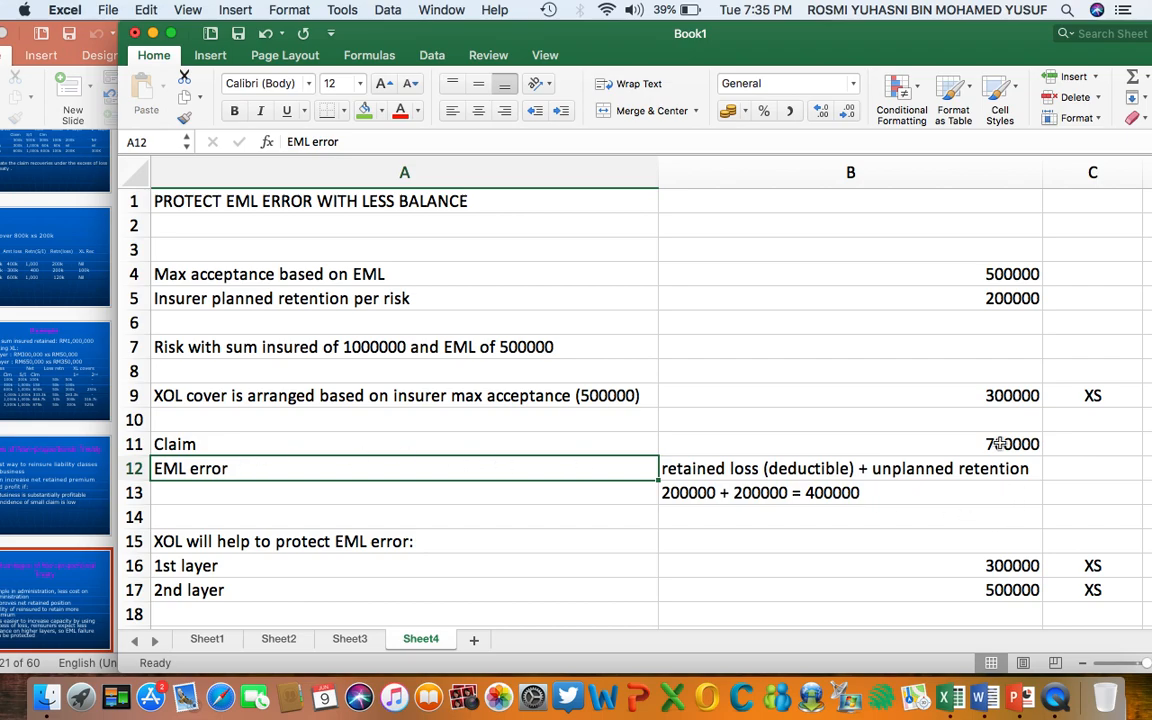
left_click(1005, 444)
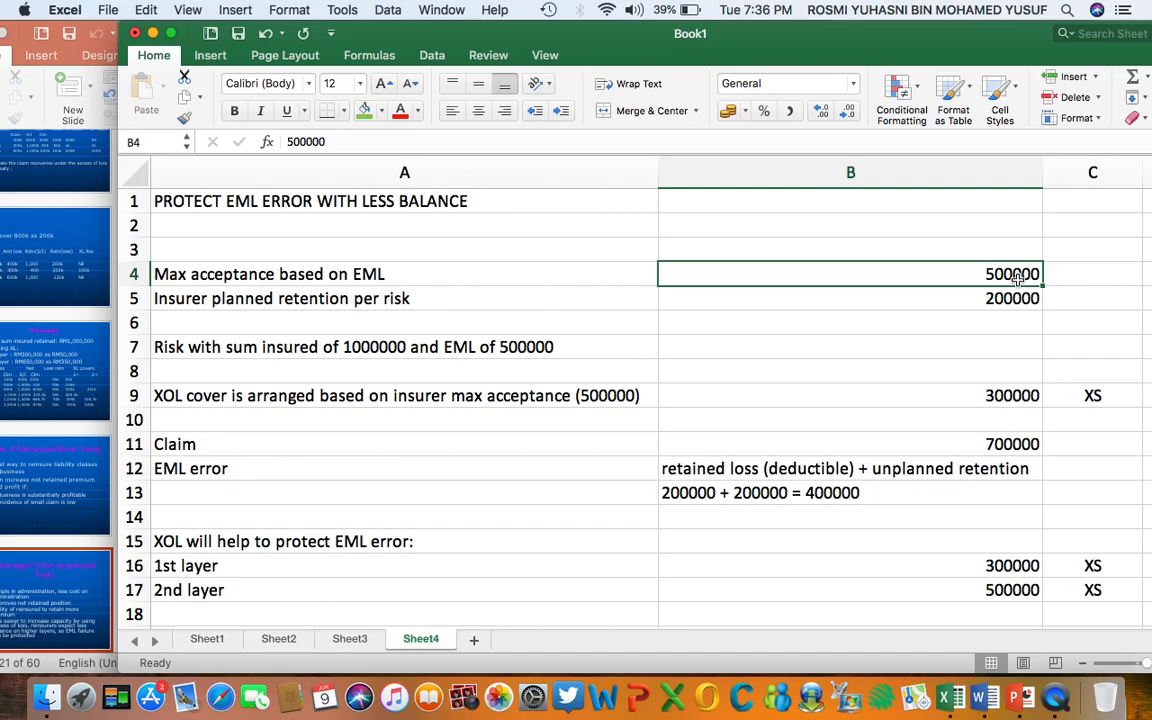
mouse_move(268, 561)
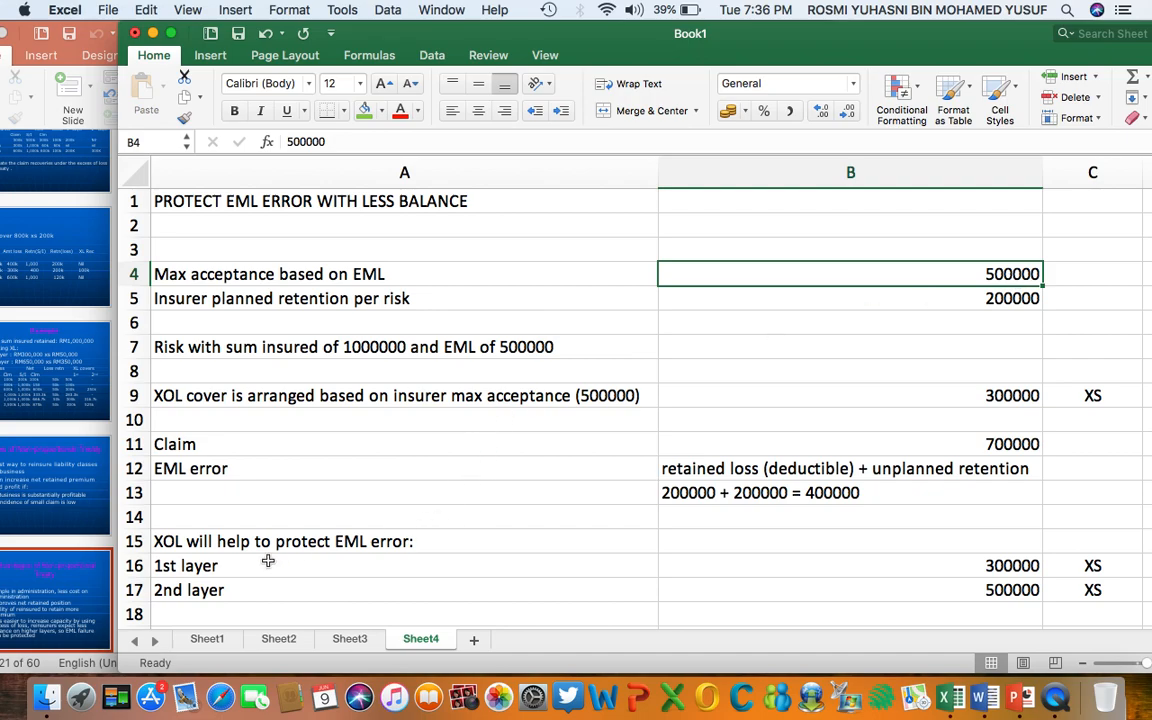
left_click(188, 590)
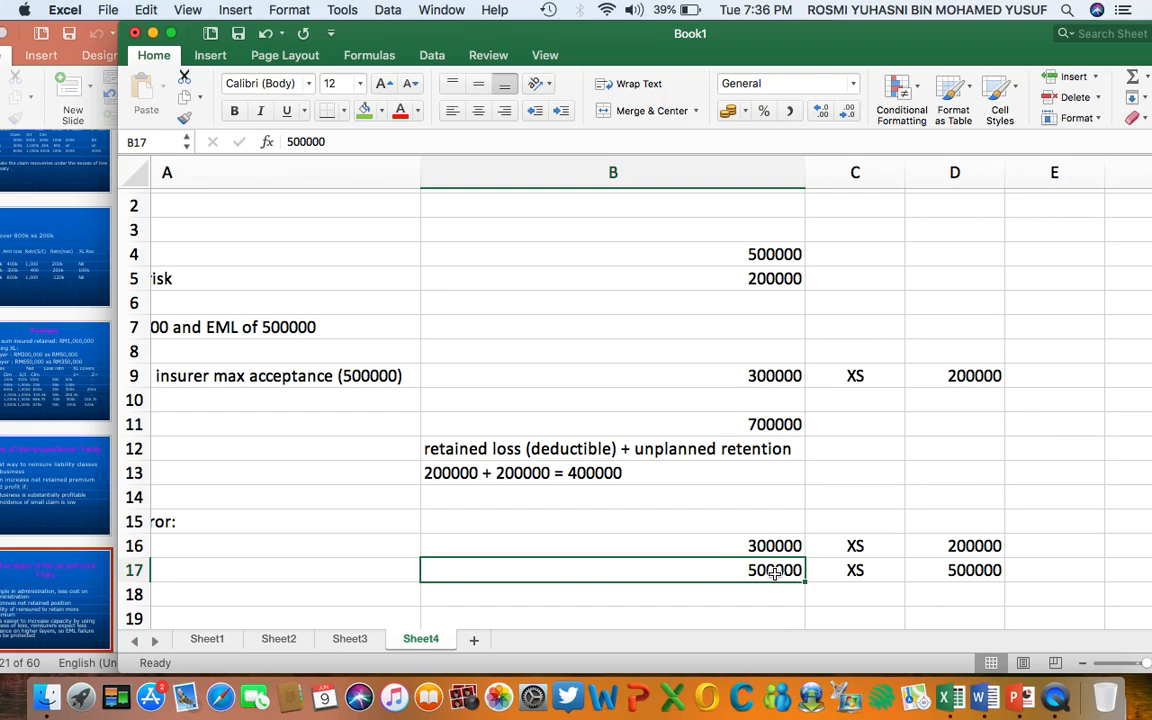
mouse_move(873, 571)
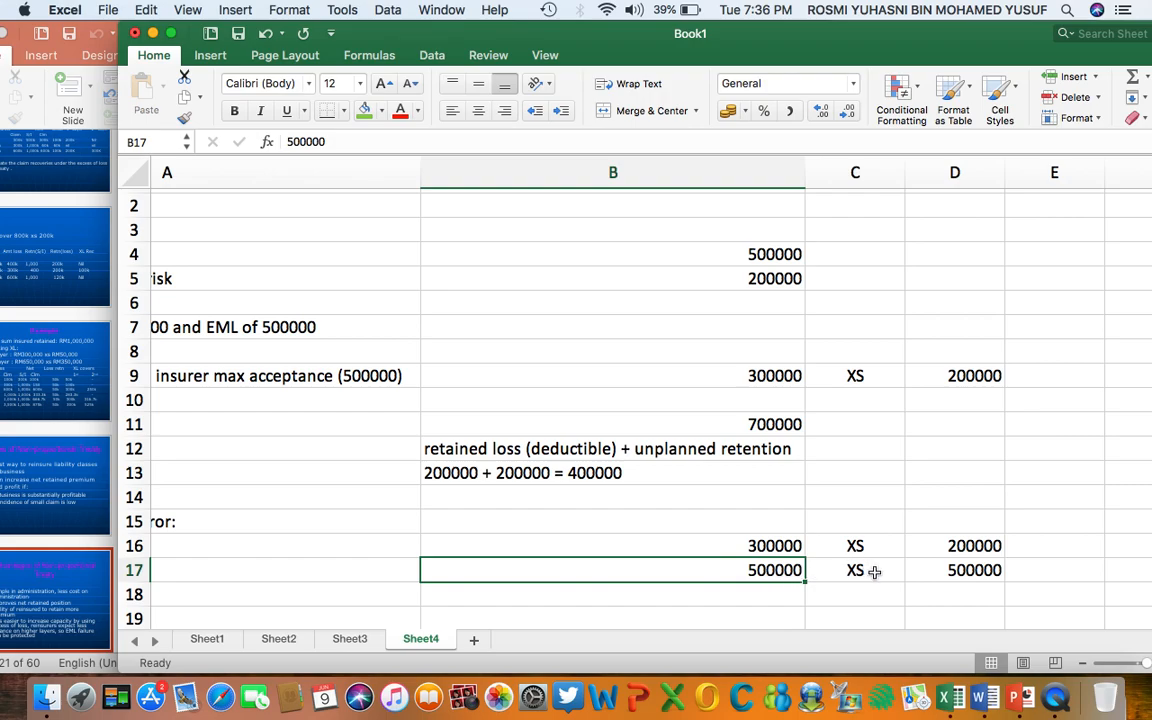
left_click(954, 570)
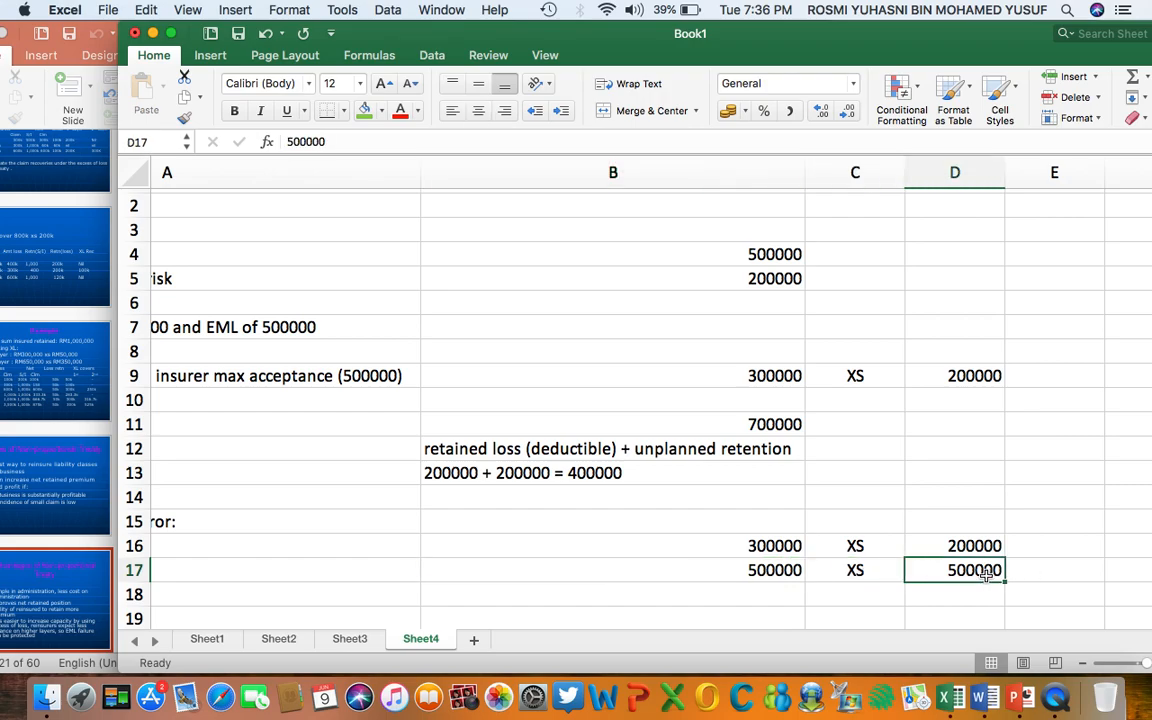
mouse_move(845, 602)
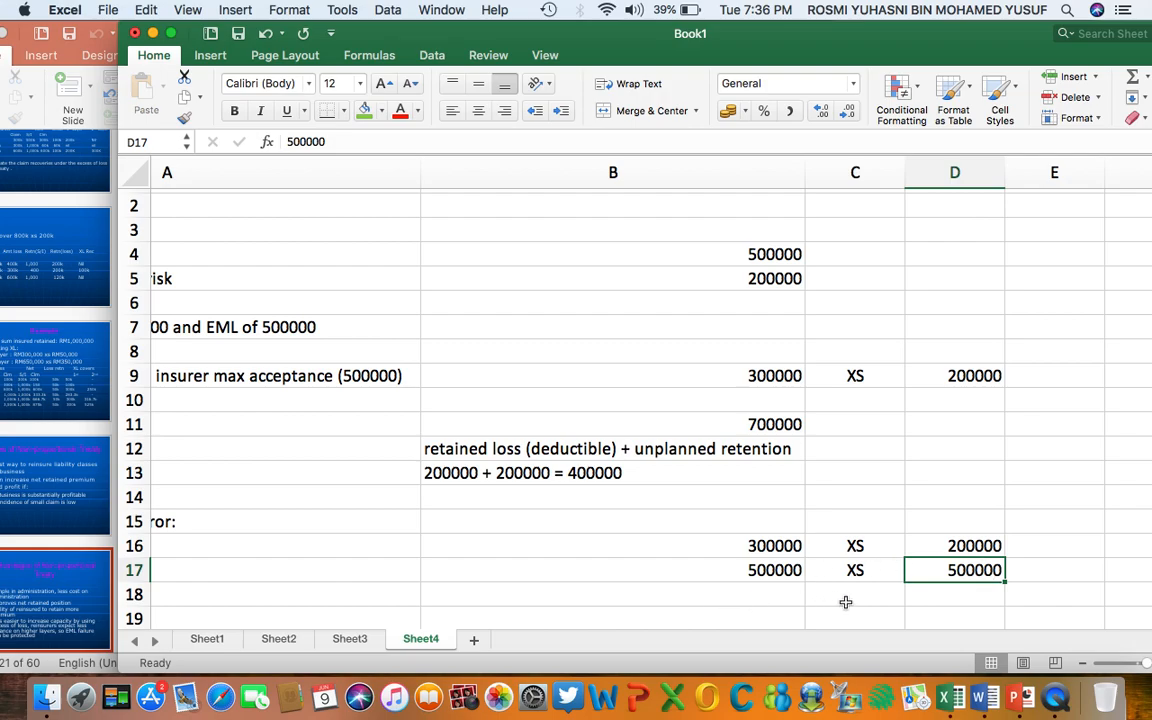
mouse_move(775, 570)
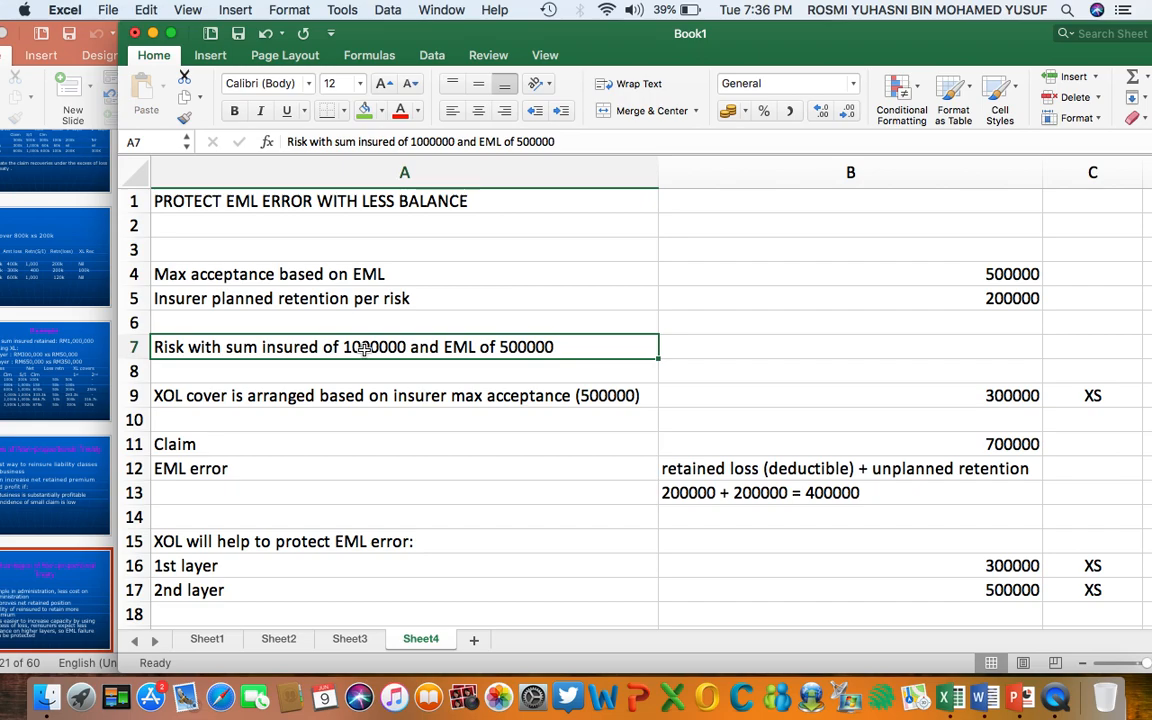
mouse_move(869, 447)
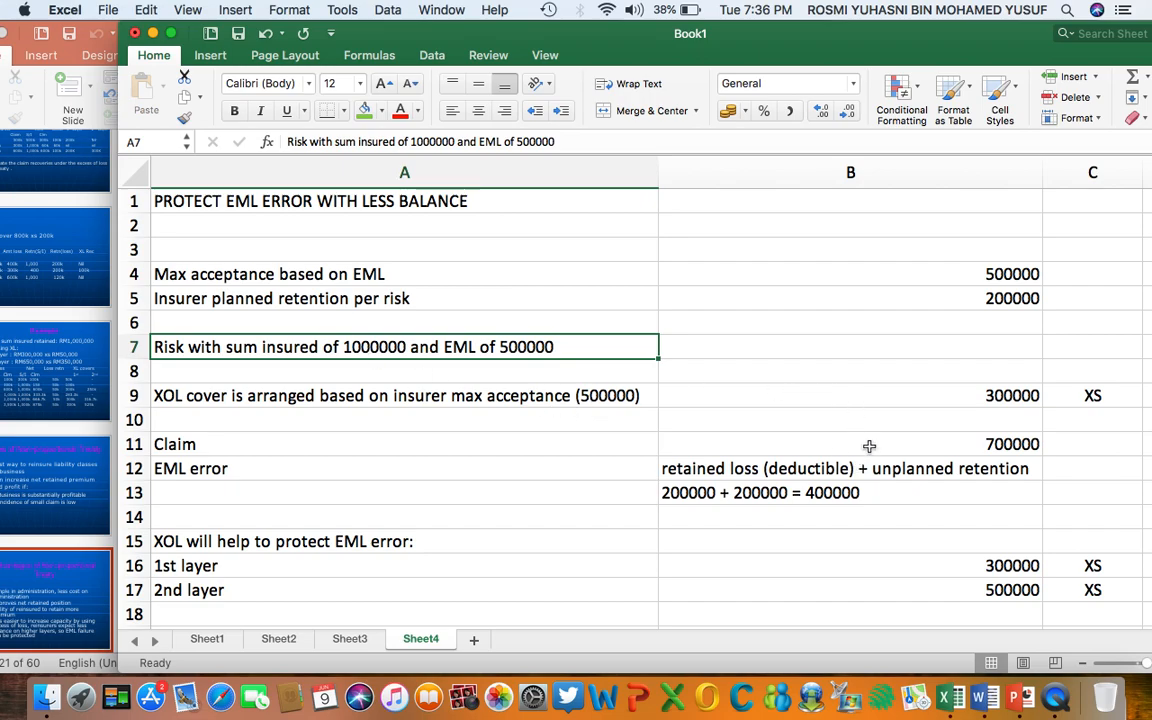
left_click(850, 444)
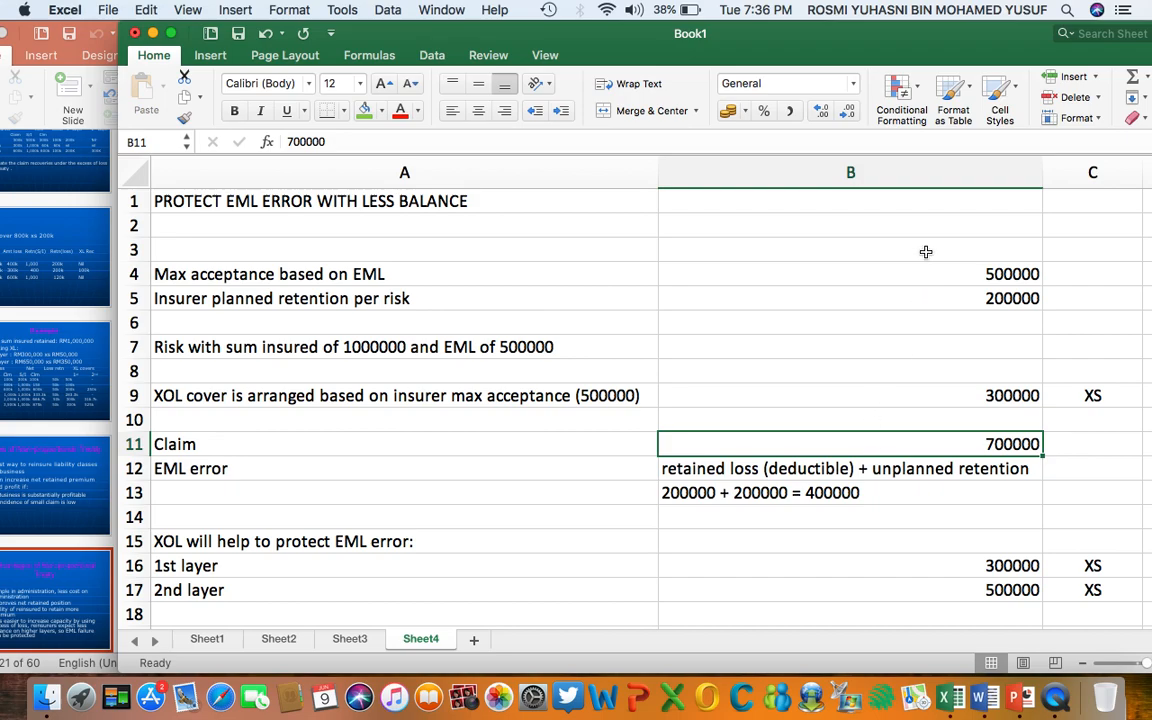
left_click(850, 274)
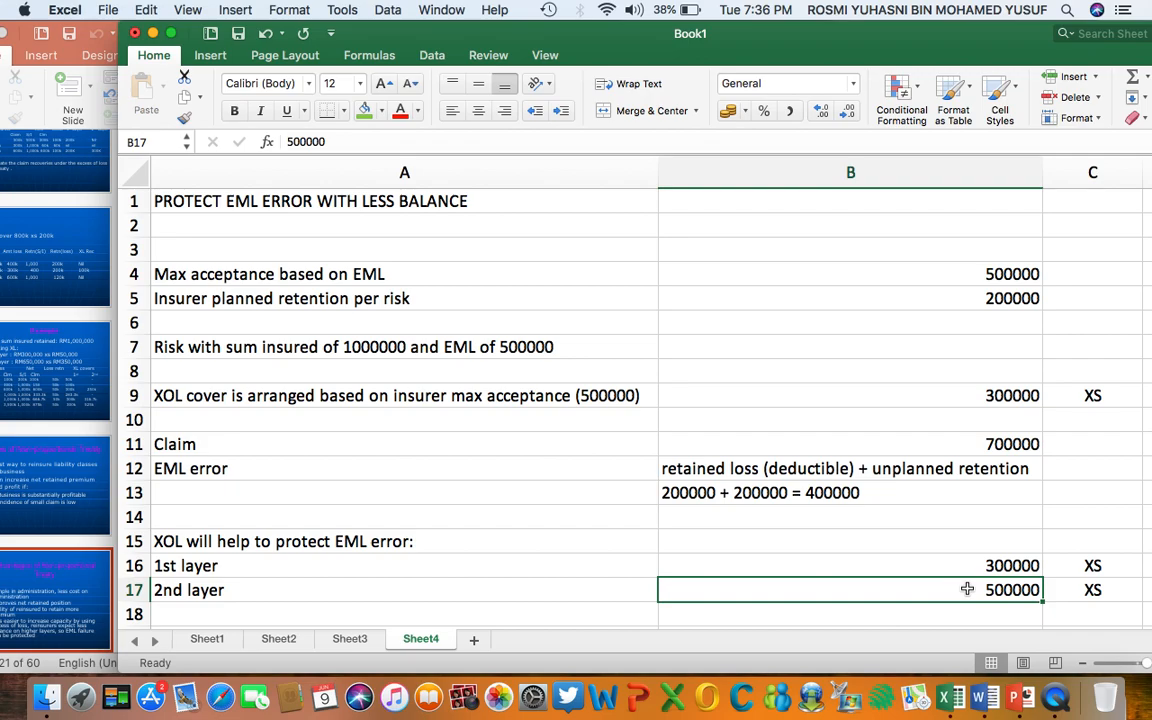
left_click(850, 565)
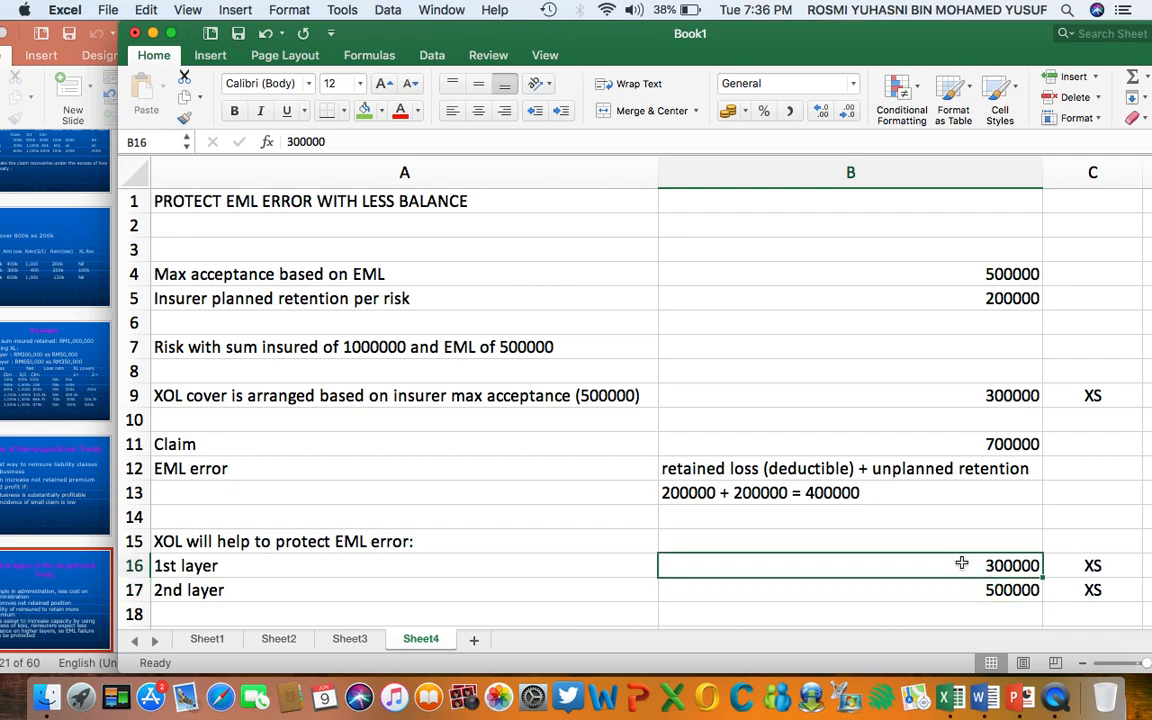
scroll("down", 3)
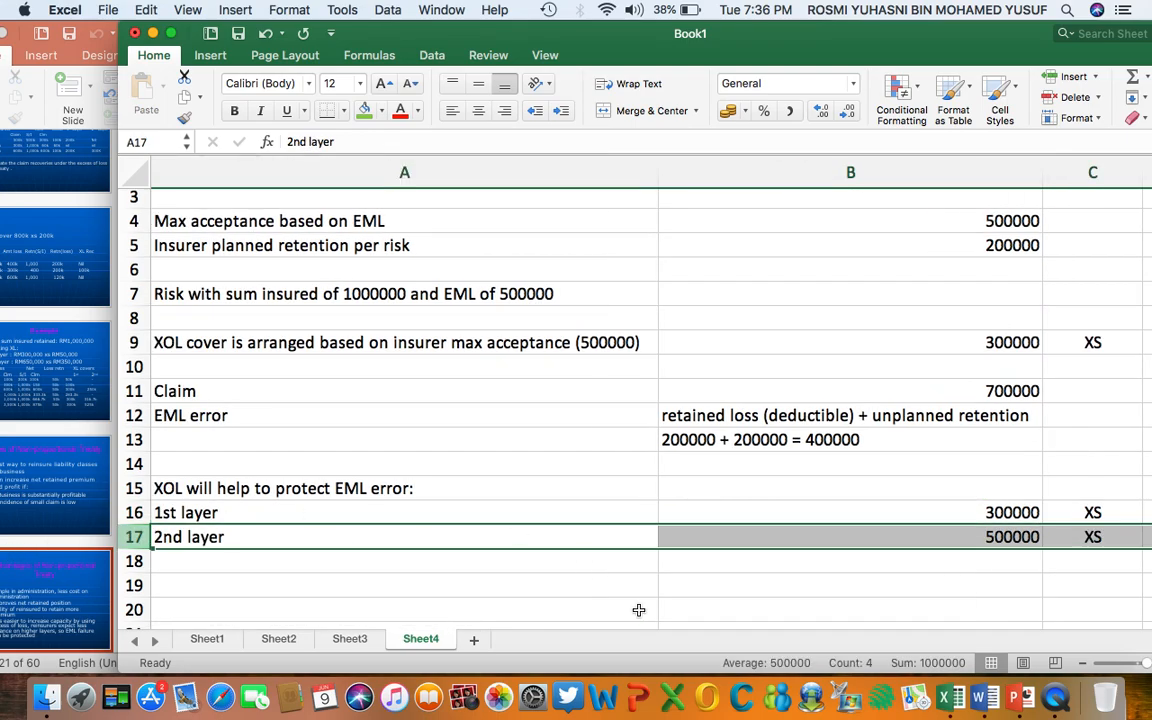
scroll("right", 3)
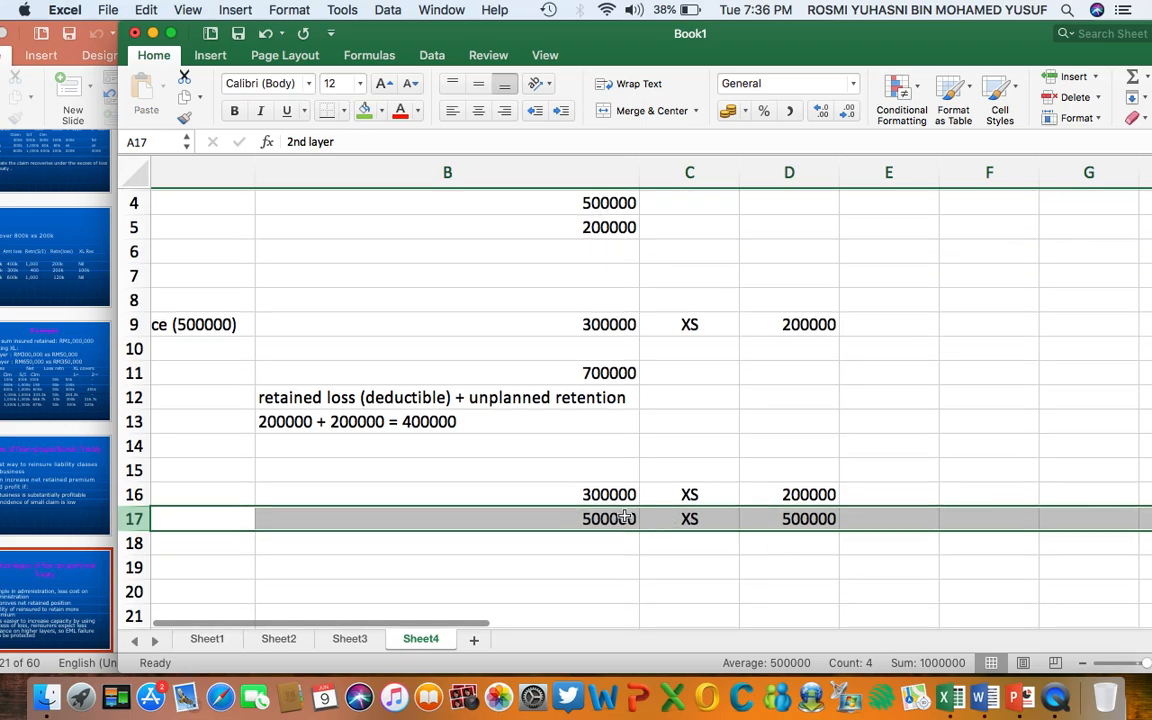
left_click(789, 518)
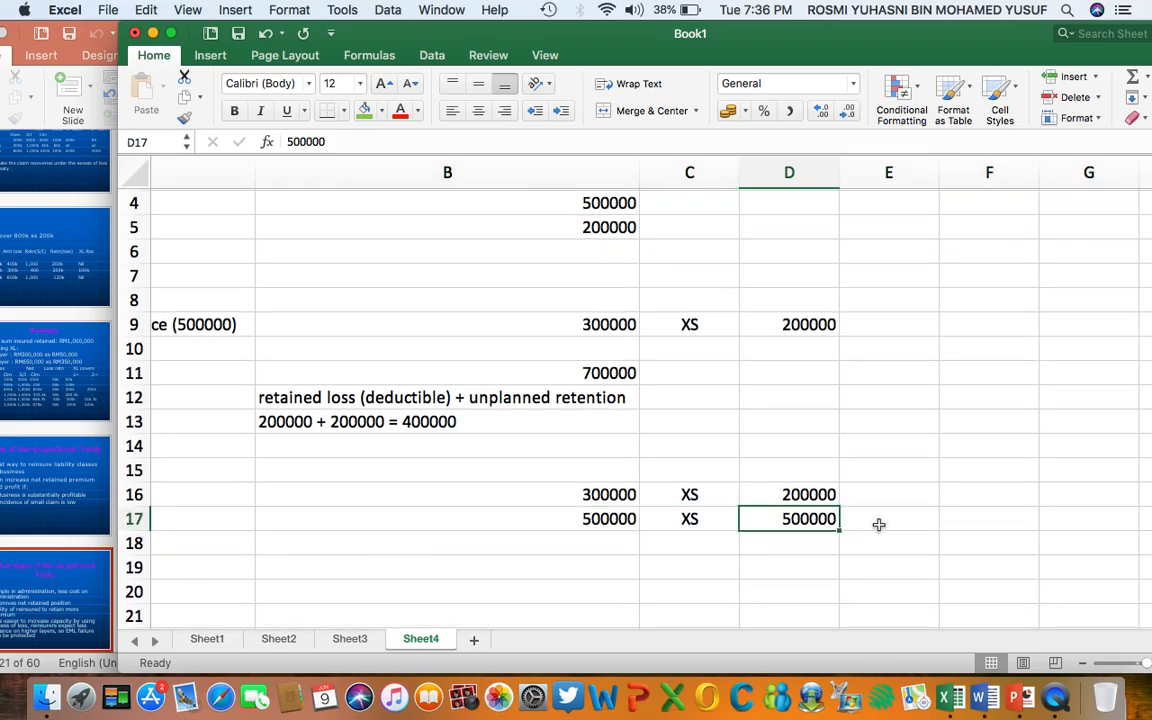
- Enter a balance of 0 in E17 beside the 500000 excess of 500000 layer
type("0")
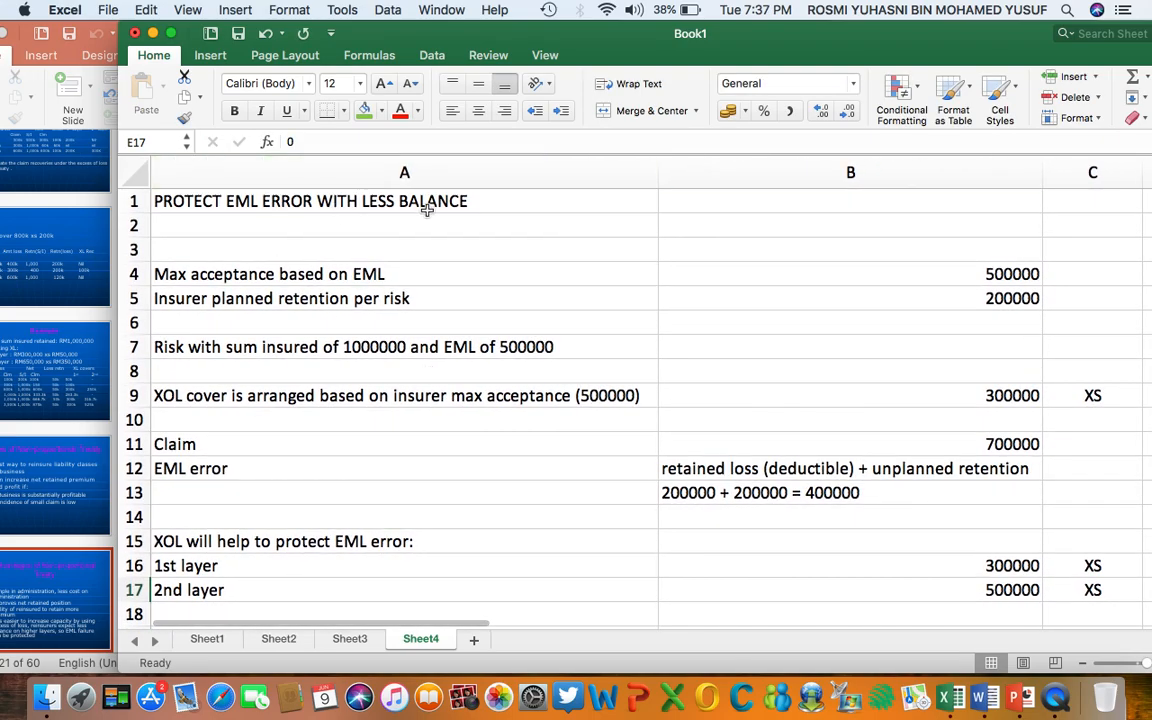
mouse_move(262, 193)
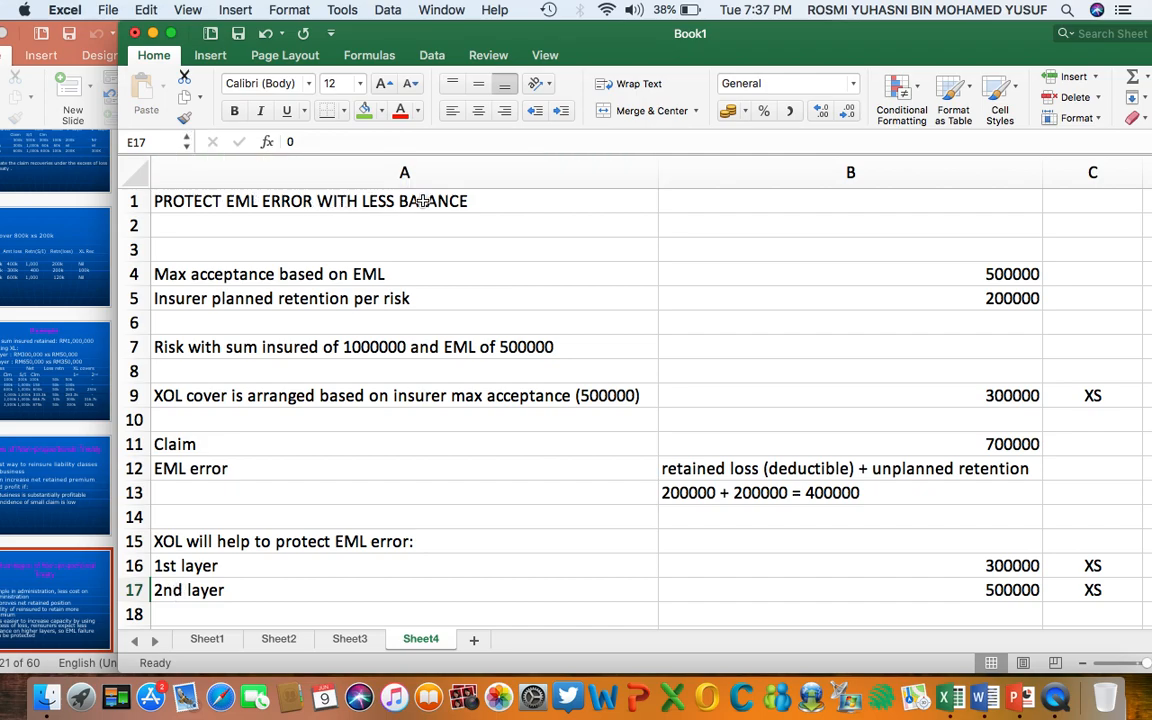
scroll("right", 3)
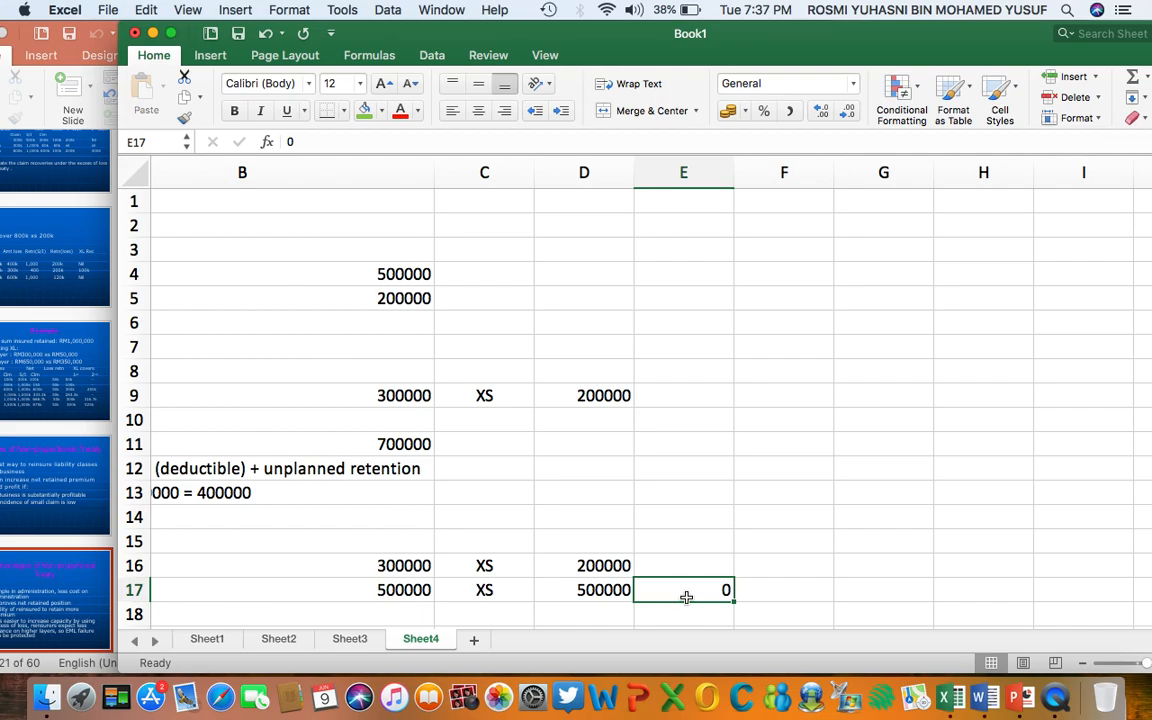
mouse_move(560, 624)
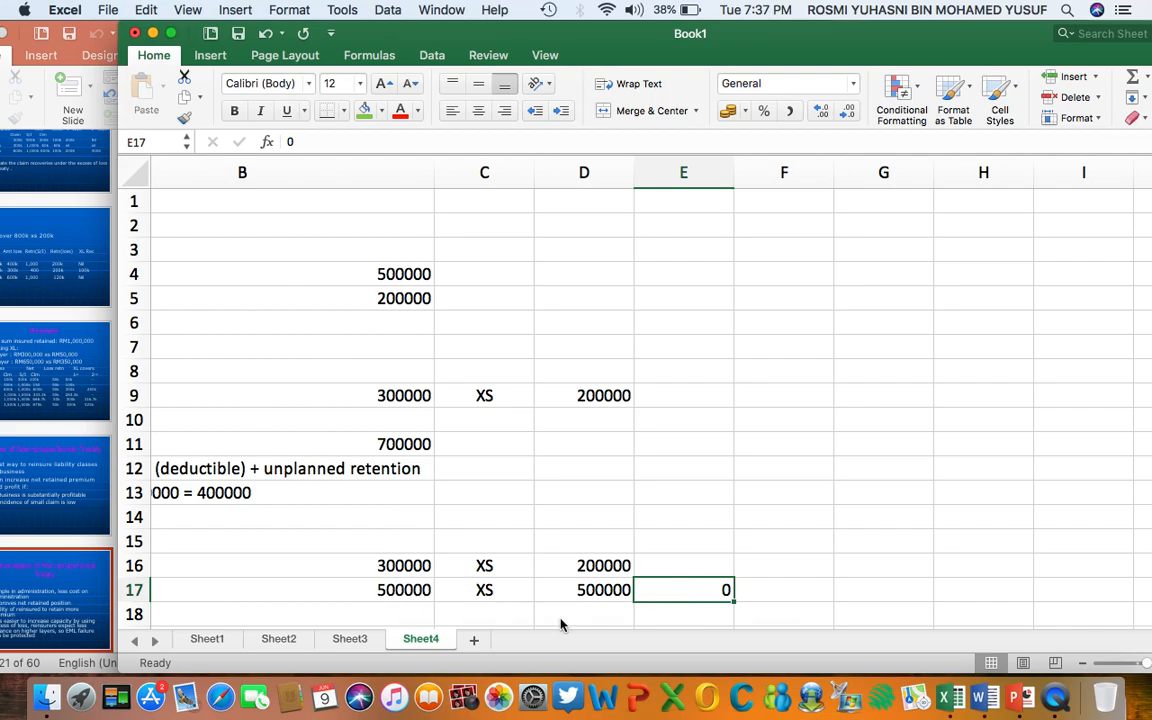